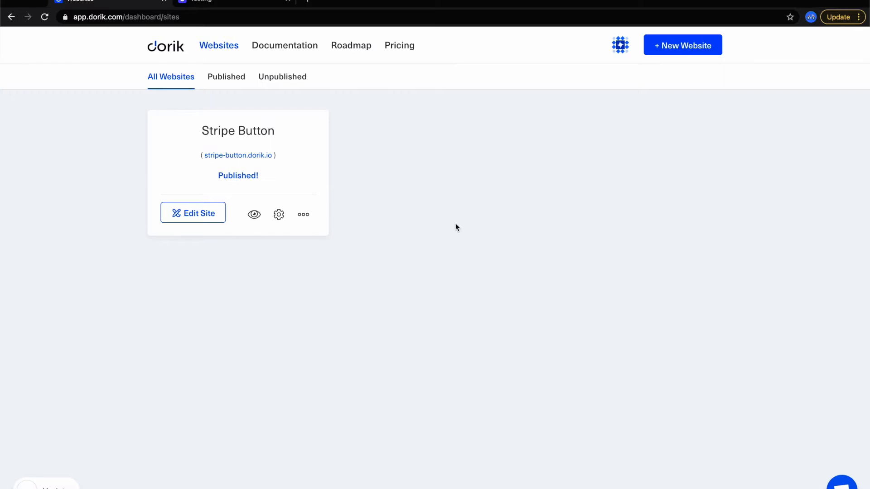
pyautogui.moveTo(193, 213)
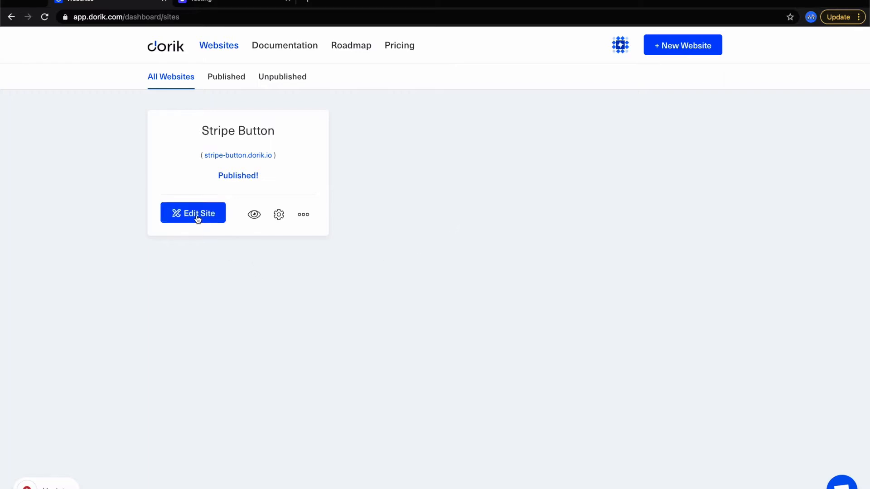
# Step: Open the Stripe Button site in the builder and browse the Section Library
pyautogui.click(193, 213)
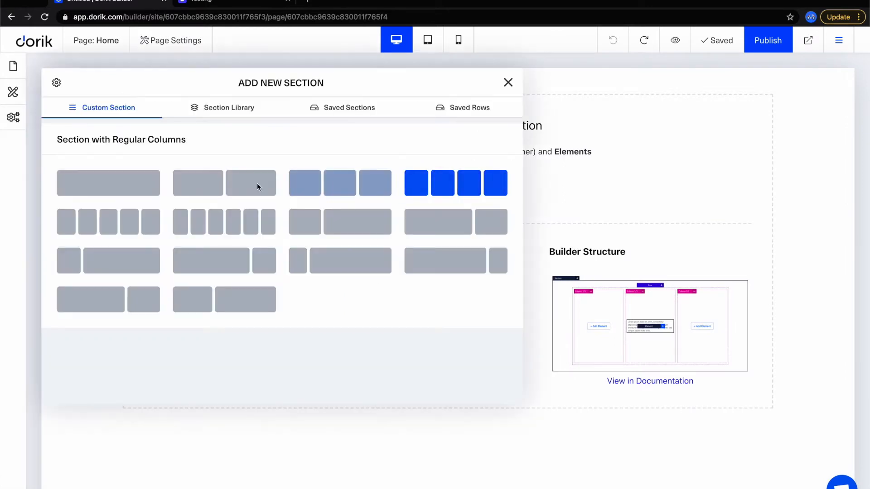
pyautogui.click(228, 107)
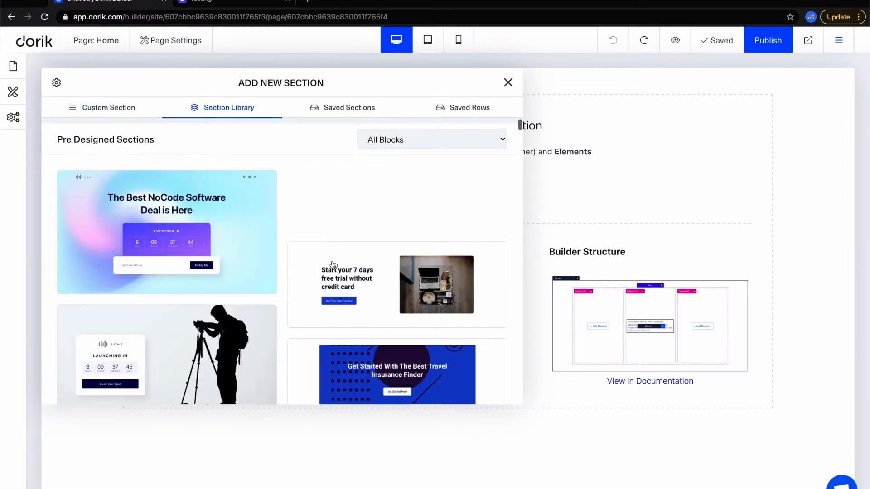
pyautogui.moveTo(348, 269)
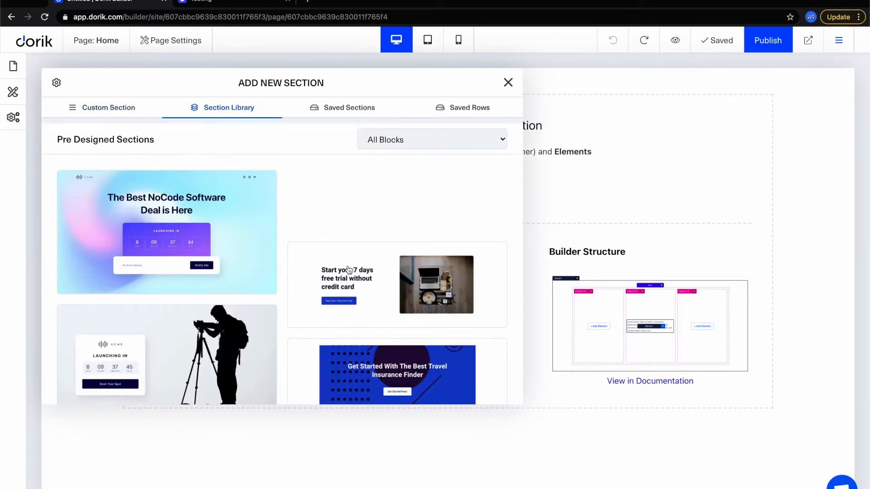
# Step: Insert the 'Start your 7 days free trial' hero section and delete its trial button
pyautogui.click(396, 285)
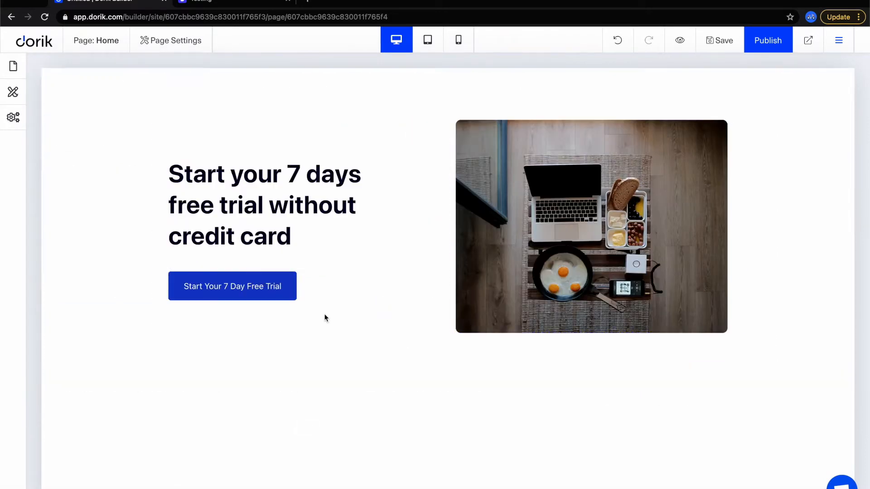
pyautogui.click(232, 287)
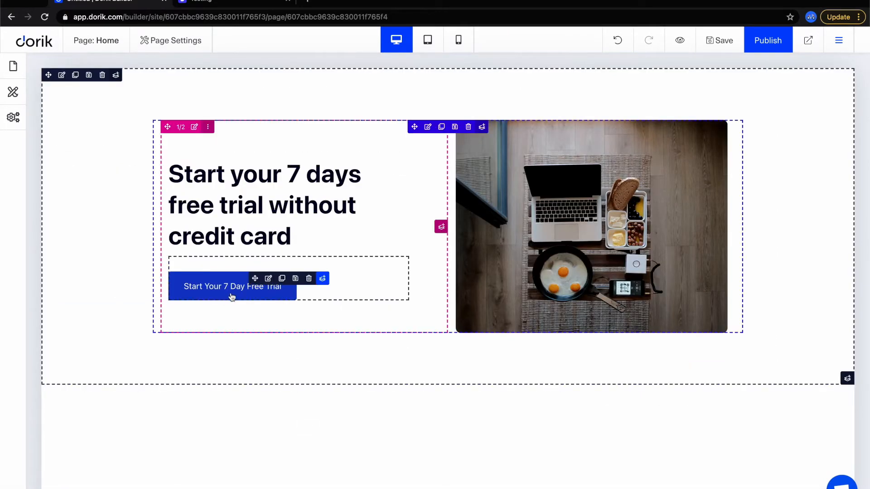
pyautogui.moveTo(309, 278)
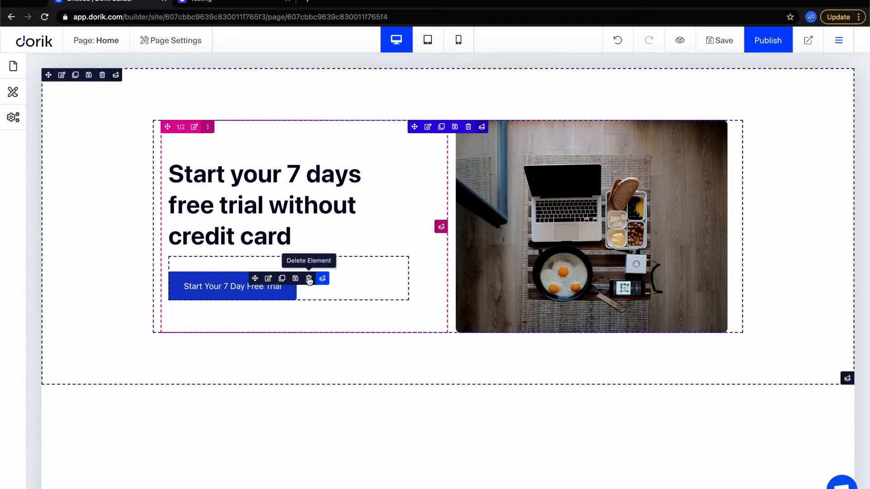
pyautogui.click(308, 277)
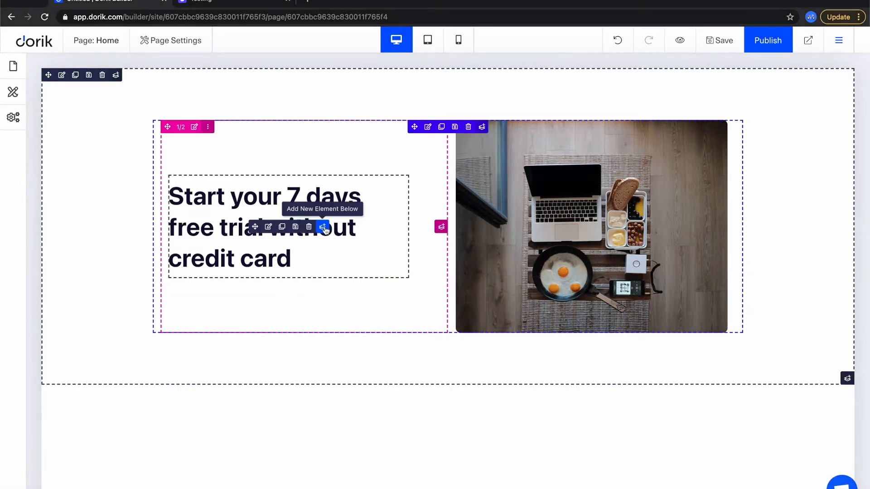
pyautogui.click(322, 227)
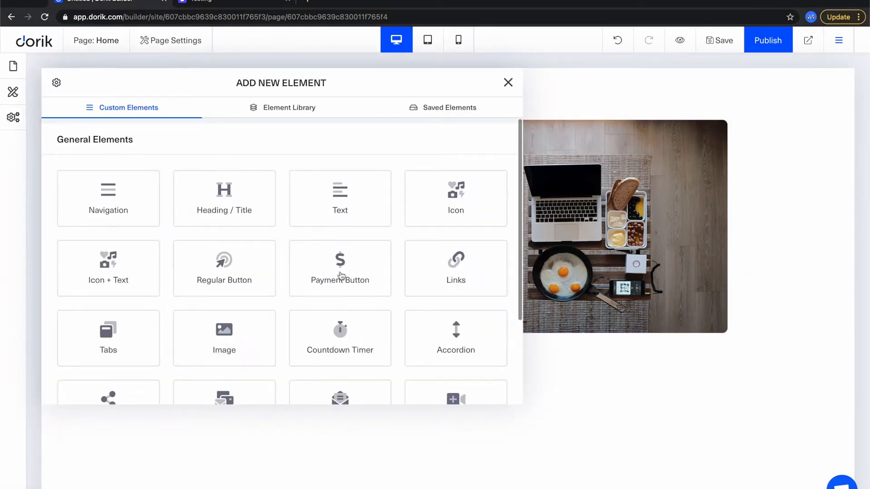
# Step: Add a Stripe Buy Now payment button below the heading, keeping One-Time Payment and Auto type
pyautogui.click(340, 268)
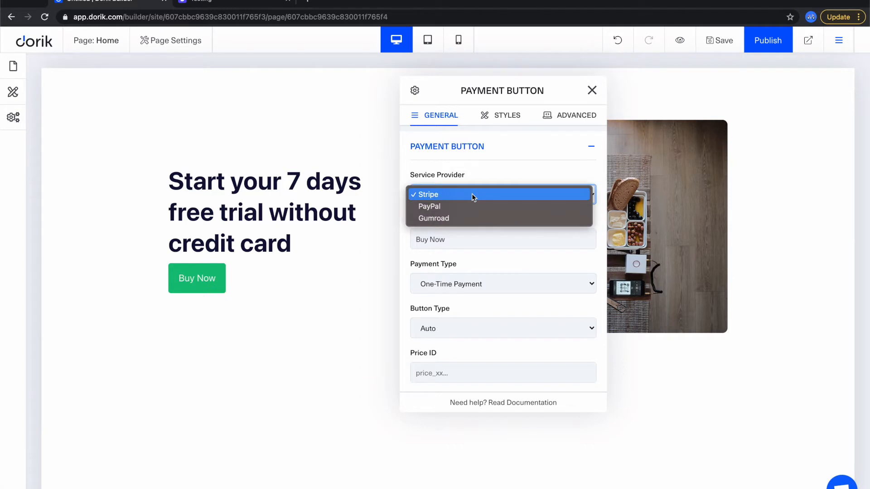
pyautogui.click(426, 195)
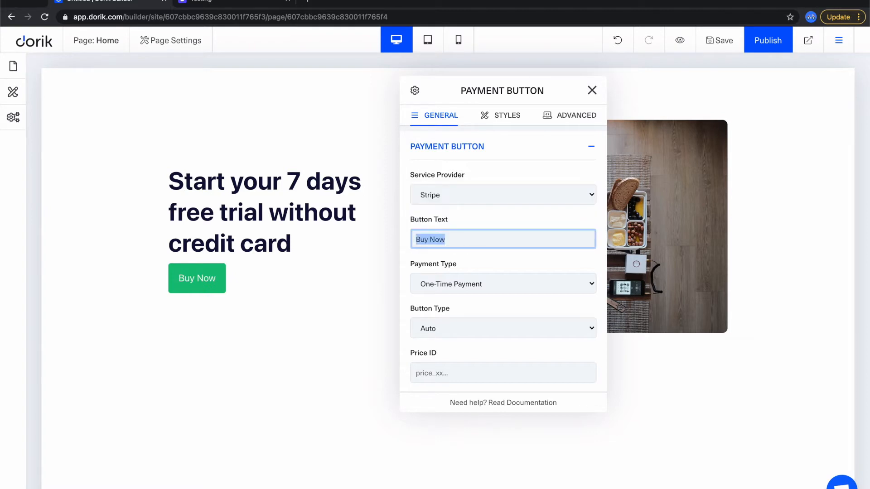
pyautogui.click(502, 284)
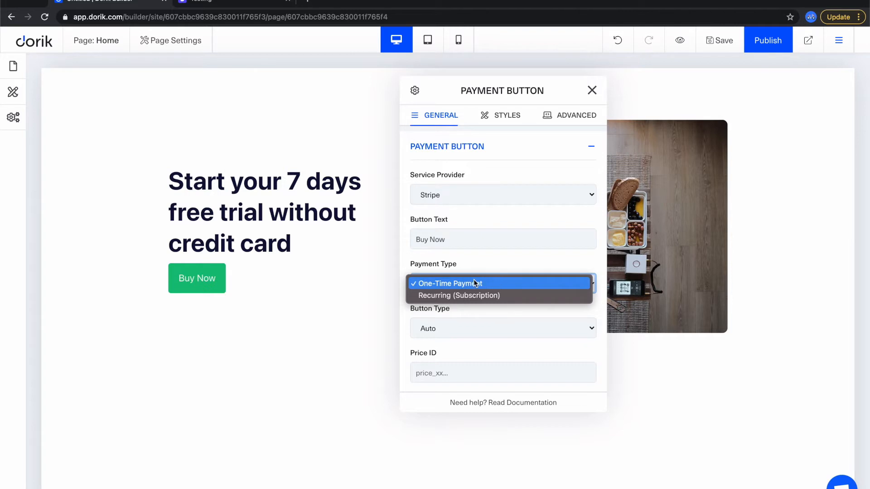
pyautogui.moveTo(448, 286)
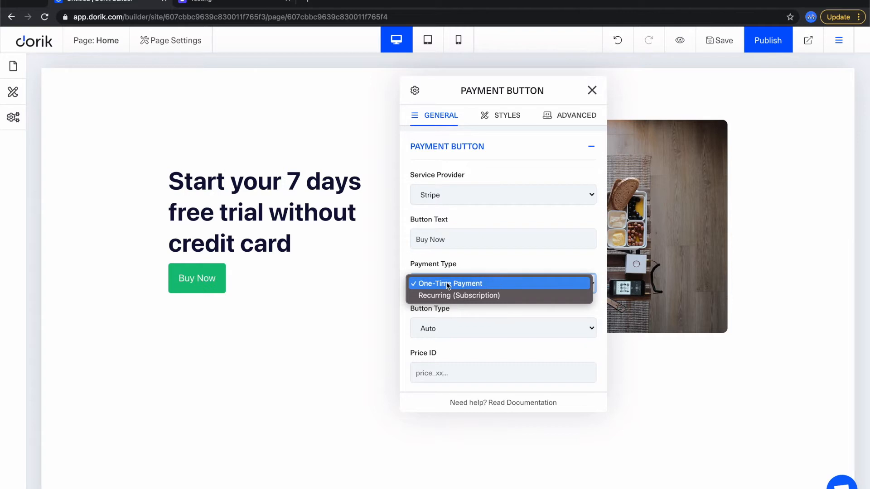
pyautogui.moveTo(459, 286)
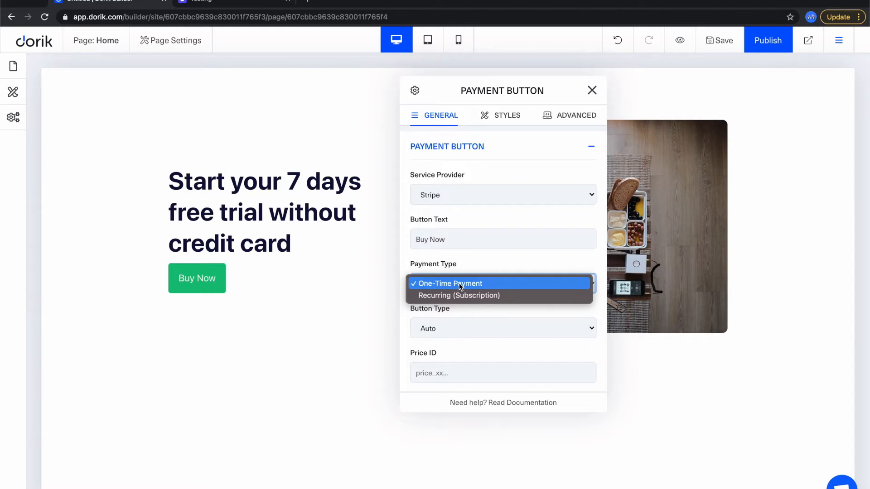
pyautogui.click(447, 284)
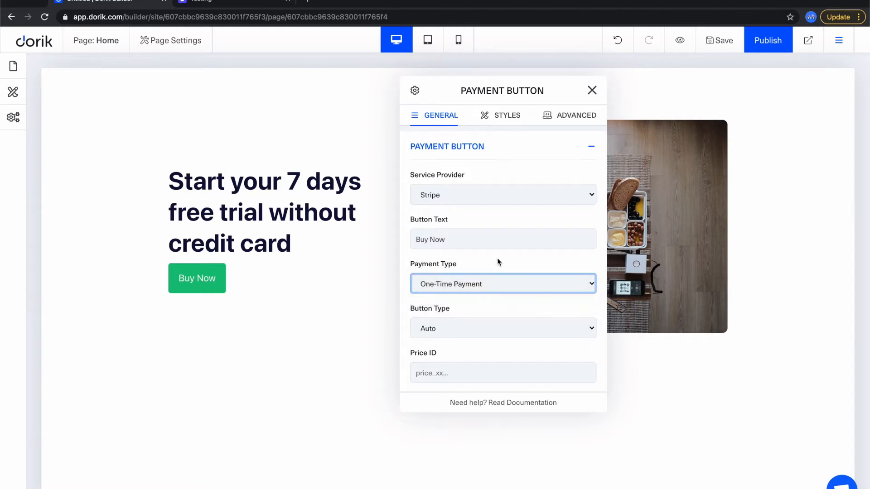
pyautogui.click(502, 328)
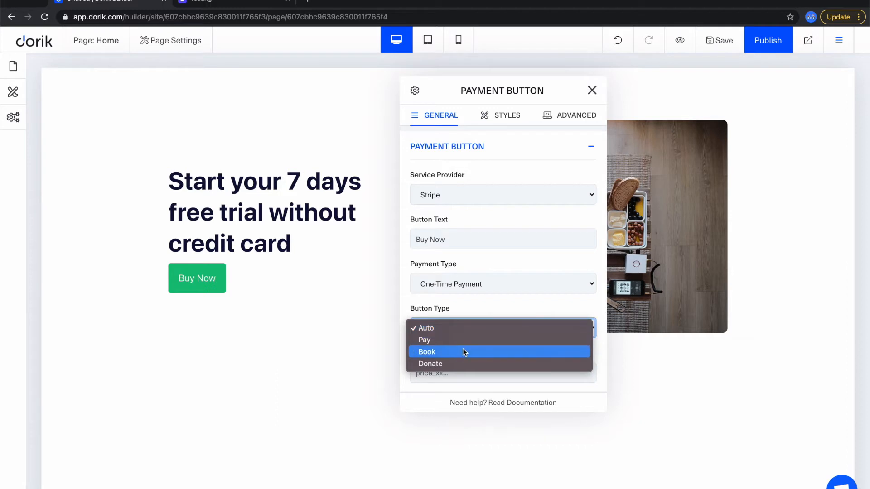
pyautogui.moveTo(462, 364)
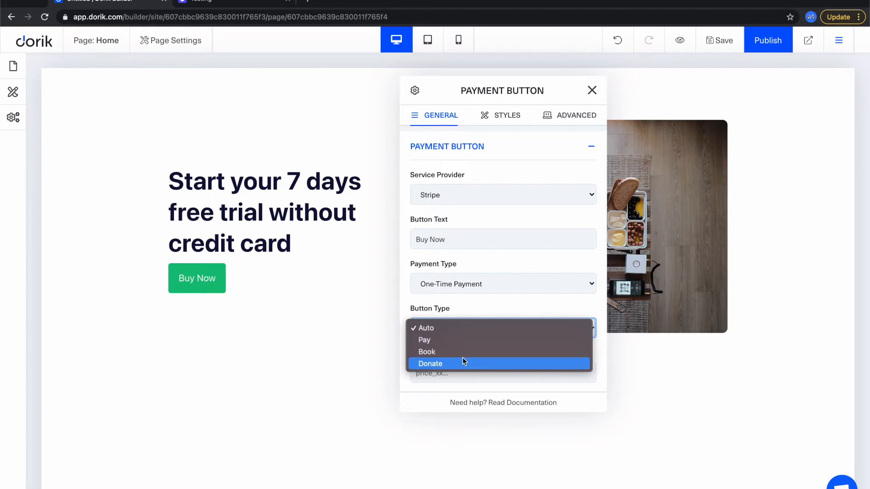
pyautogui.click(425, 328)
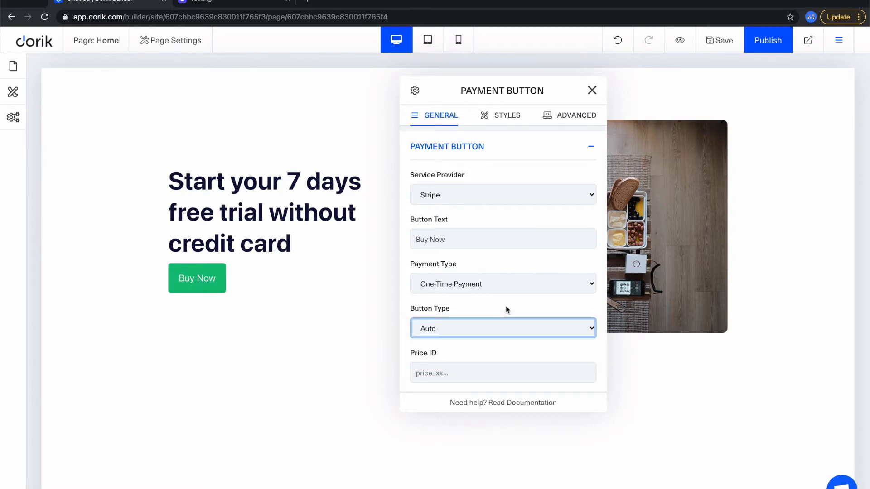
pyautogui.scroll(-3)
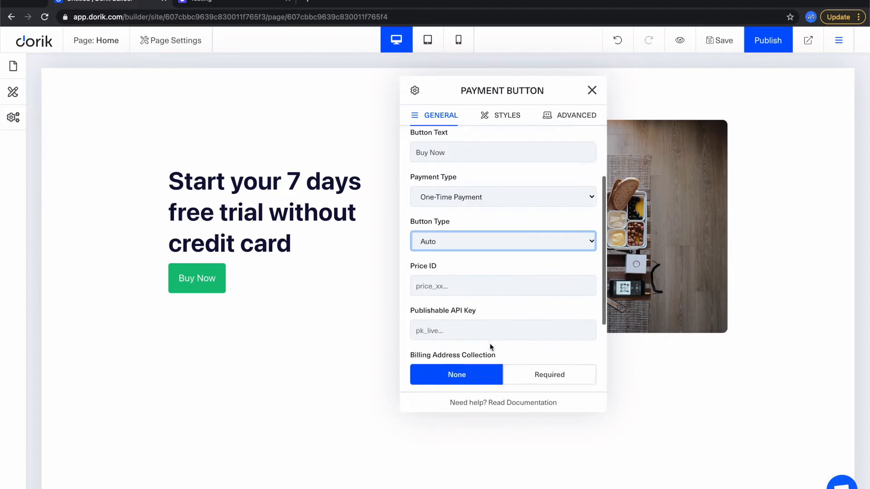
pyautogui.click(502, 314)
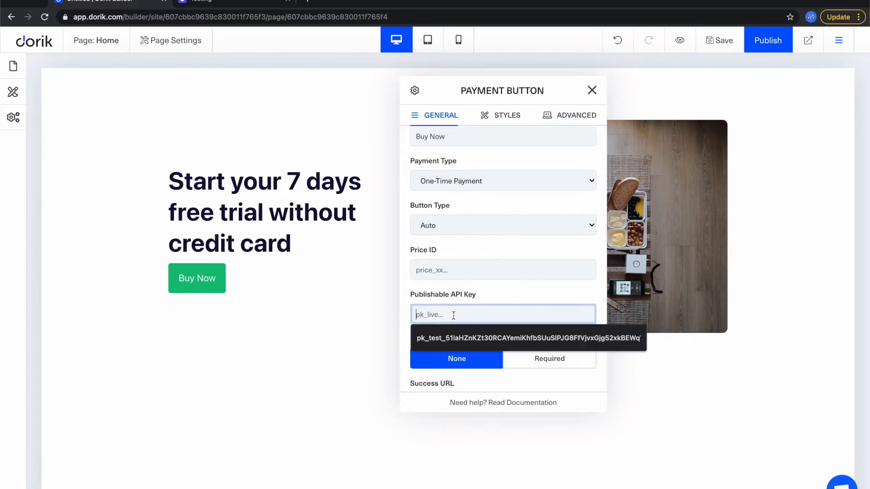
pyautogui.click(502, 270)
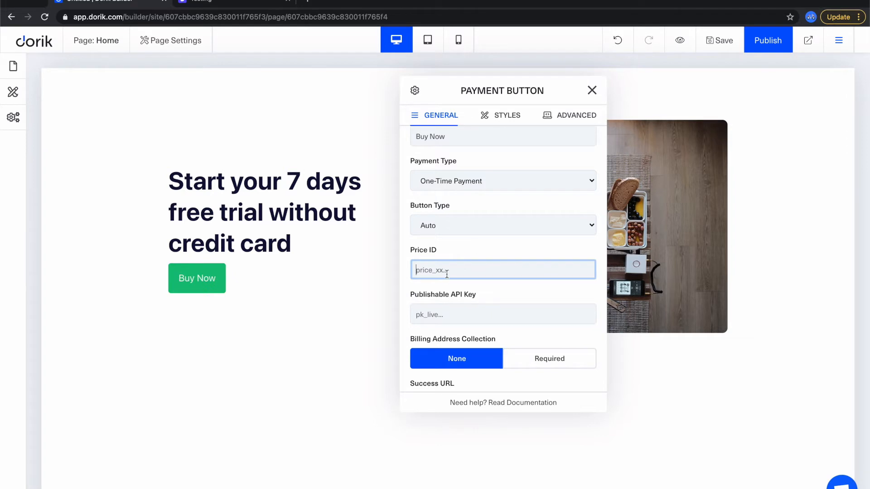
pyautogui.moveTo(491, 296)
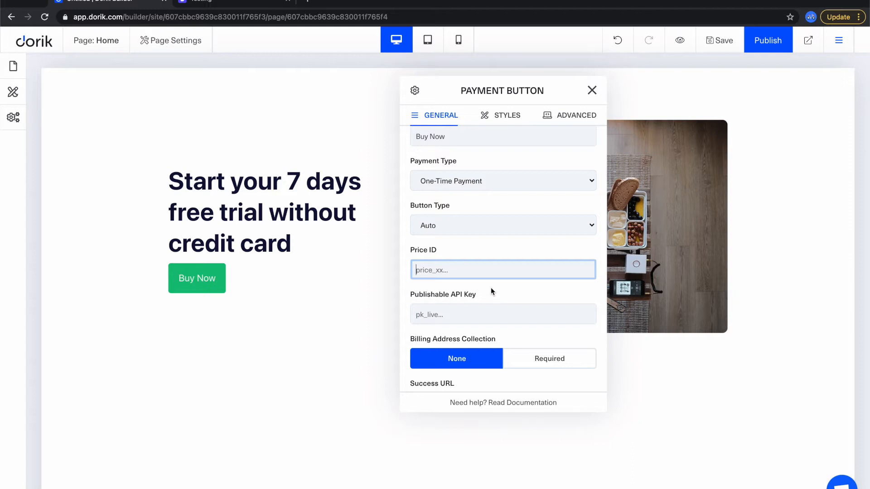
pyautogui.moveTo(485, 309)
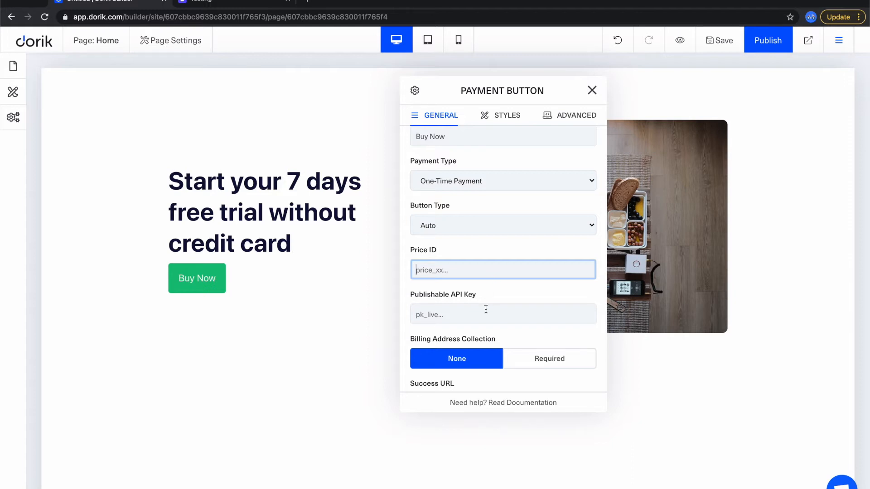
pyautogui.moveTo(503, 330)
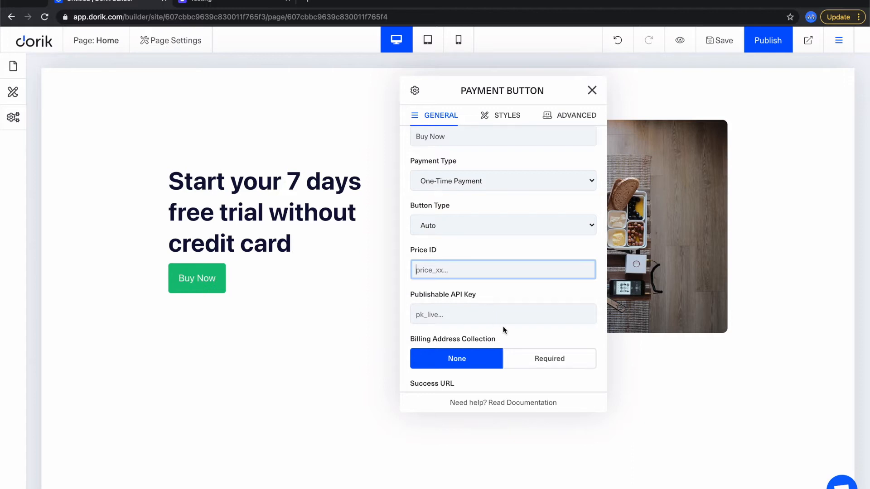
# Step: Try centered and full-width styles on the Buy Now button, then restore its original alignment
pyautogui.click(506, 115)
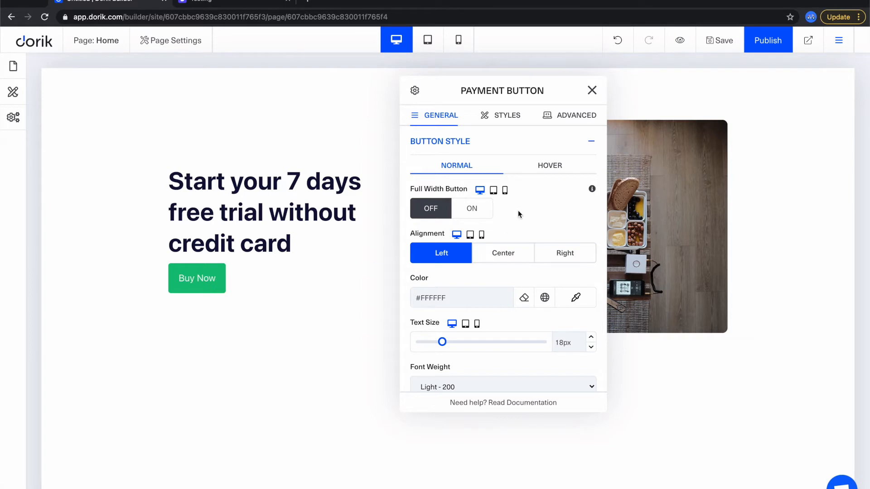
pyautogui.click(502, 253)
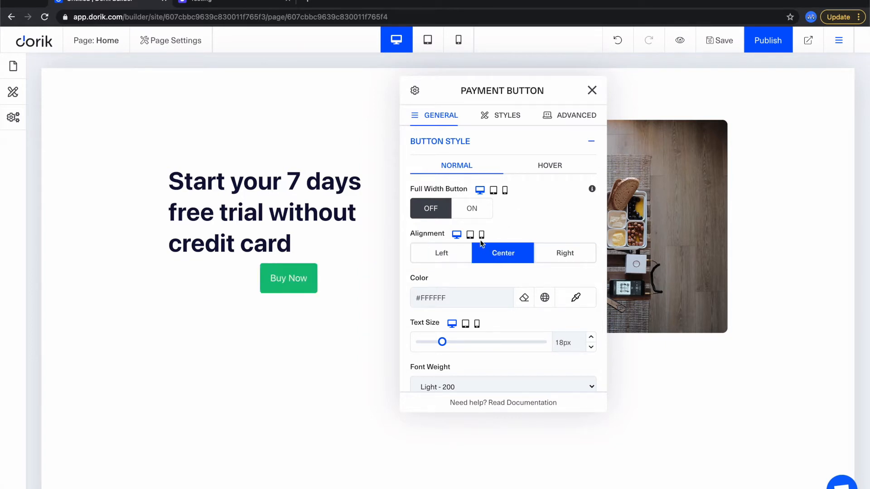
pyautogui.click(471, 208)
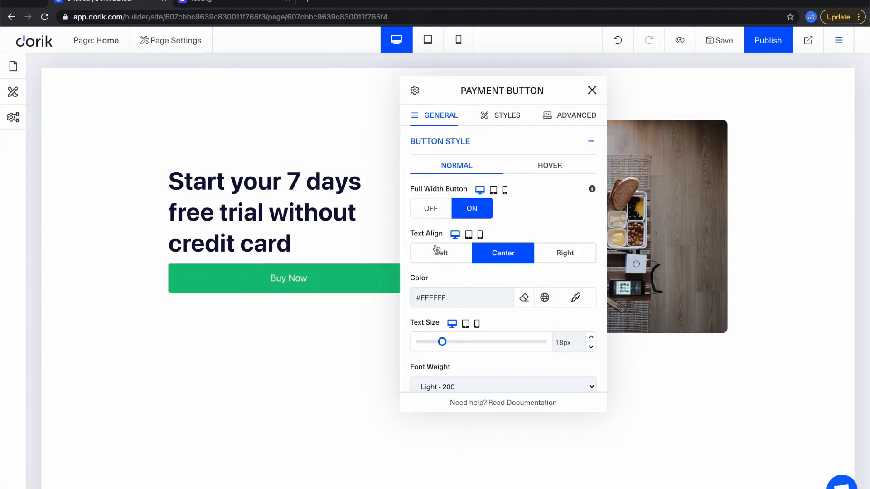
pyautogui.click(430, 208)
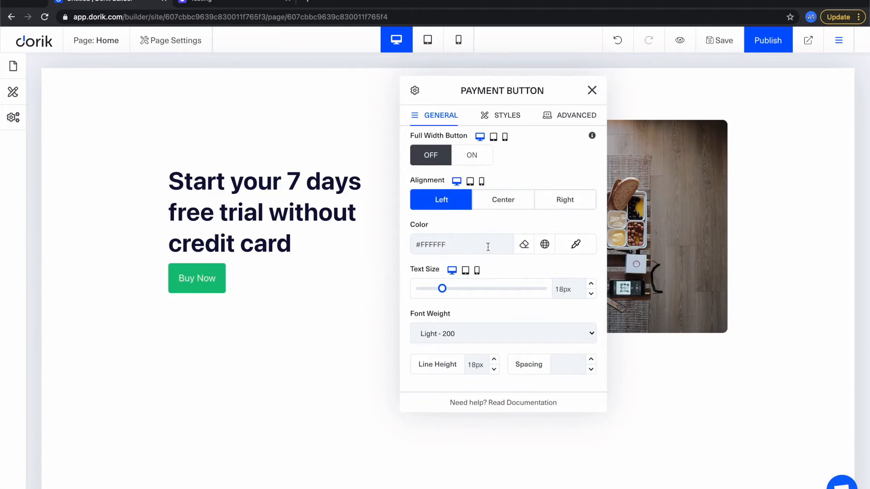
pyautogui.scroll(-3)
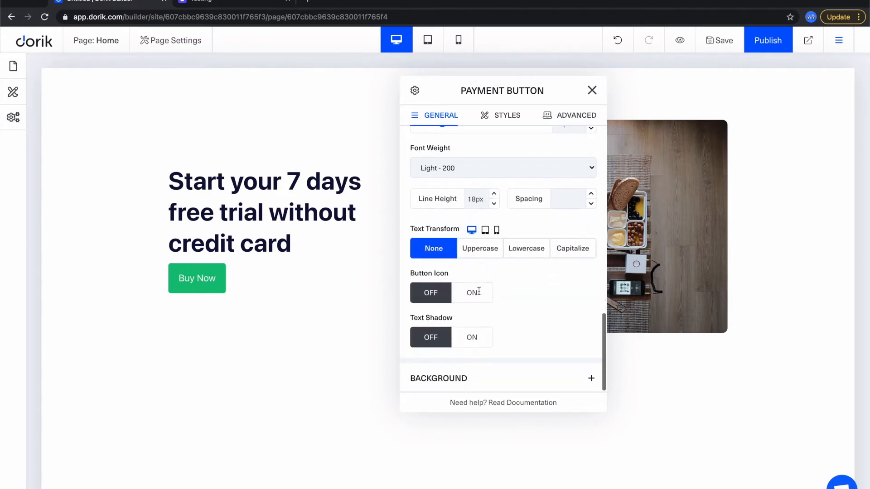
pyautogui.scroll(3)
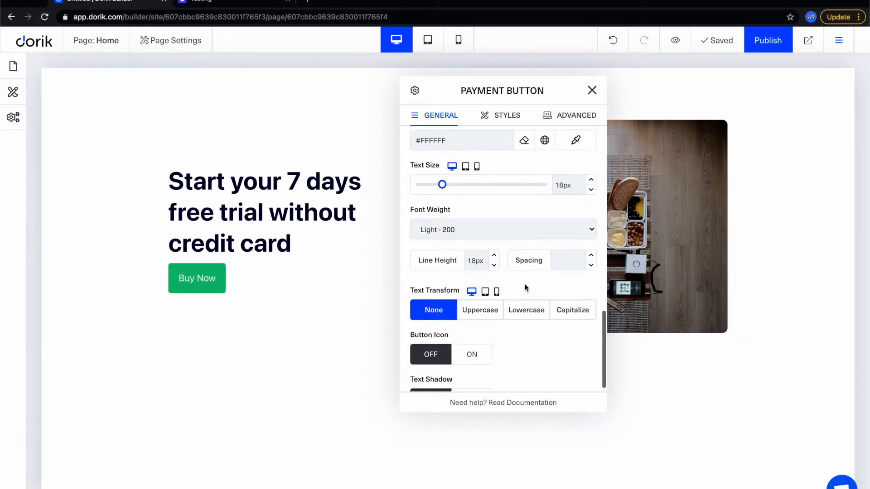
pyautogui.scroll(3)
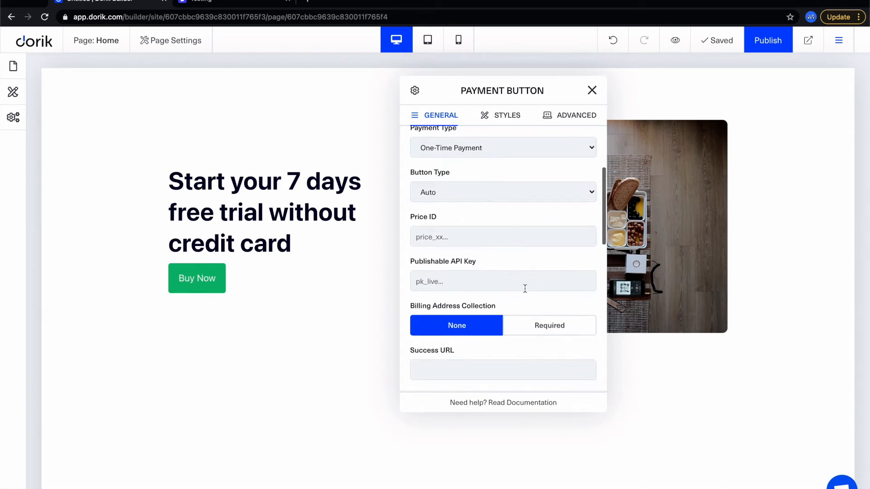
pyautogui.moveTo(455, 232)
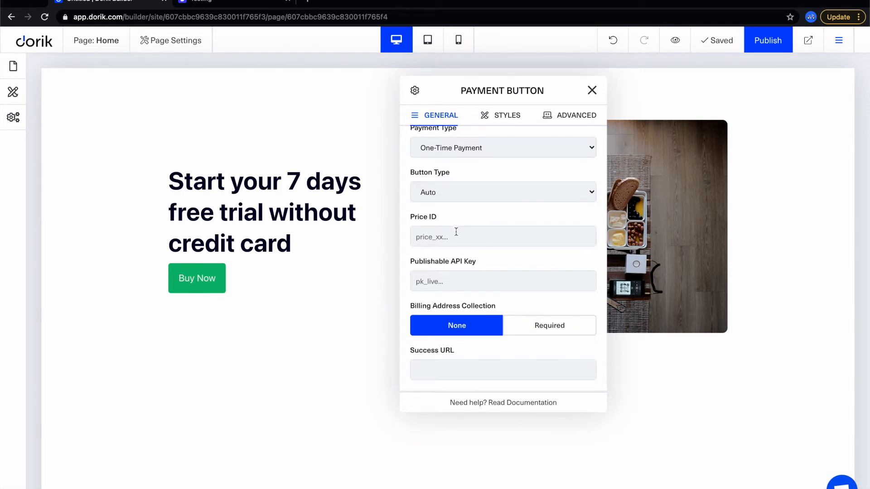
# Step: In Stripe, view the test publishable API key, then go to the Products list
pyautogui.click(502, 281)
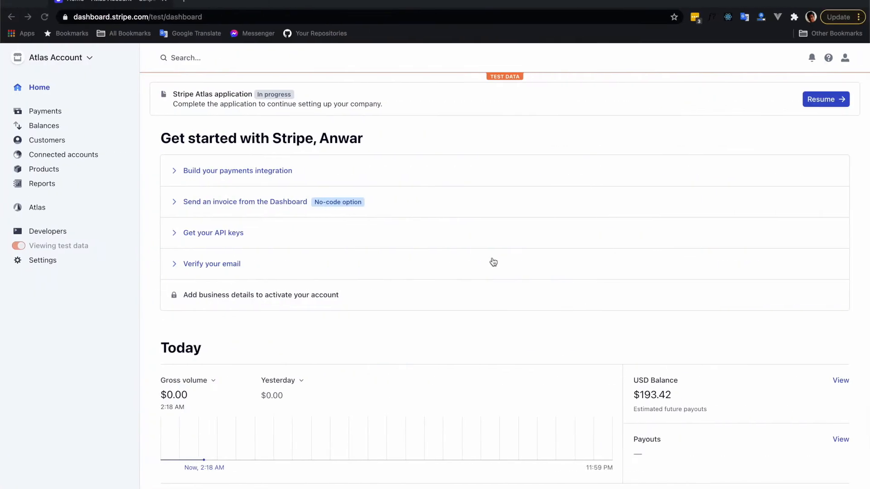
pyautogui.moveTo(145, 144)
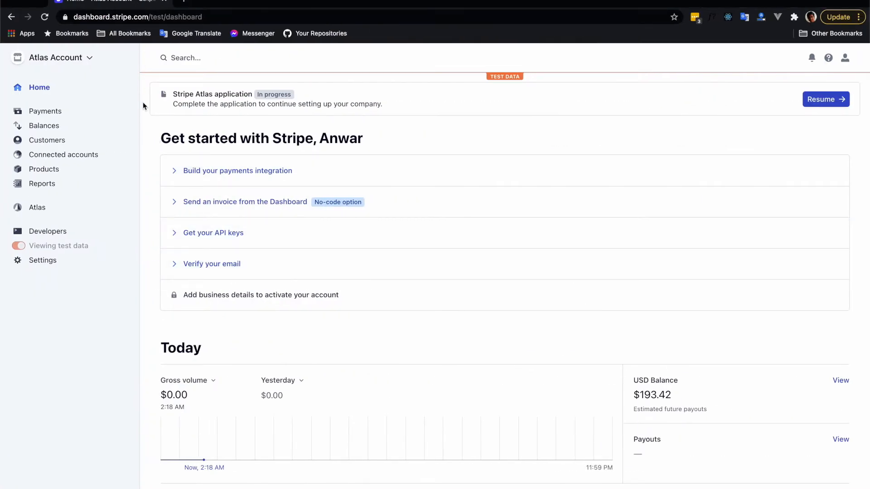
pyautogui.moveTo(145, 158)
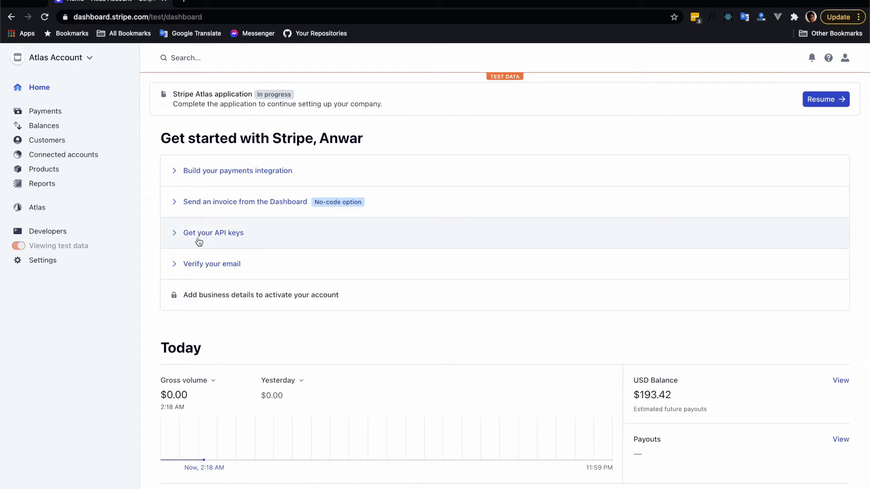
pyautogui.moveTo(232, 239)
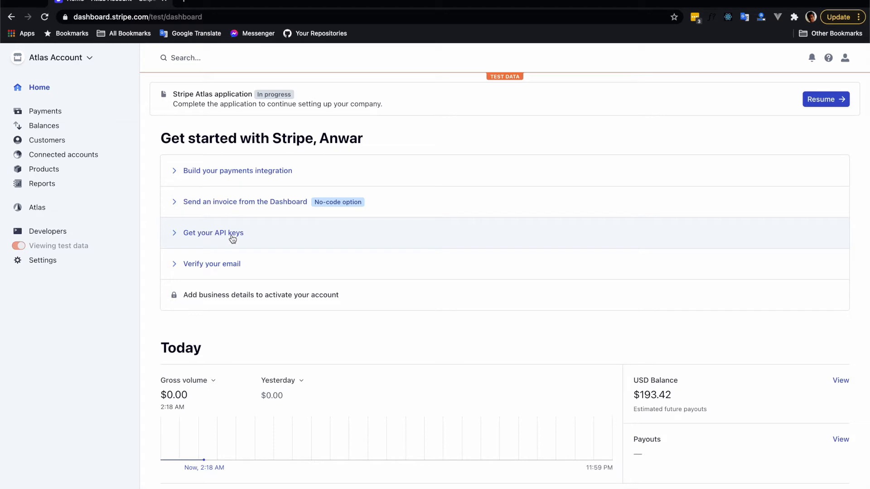
pyautogui.moveTo(209, 239)
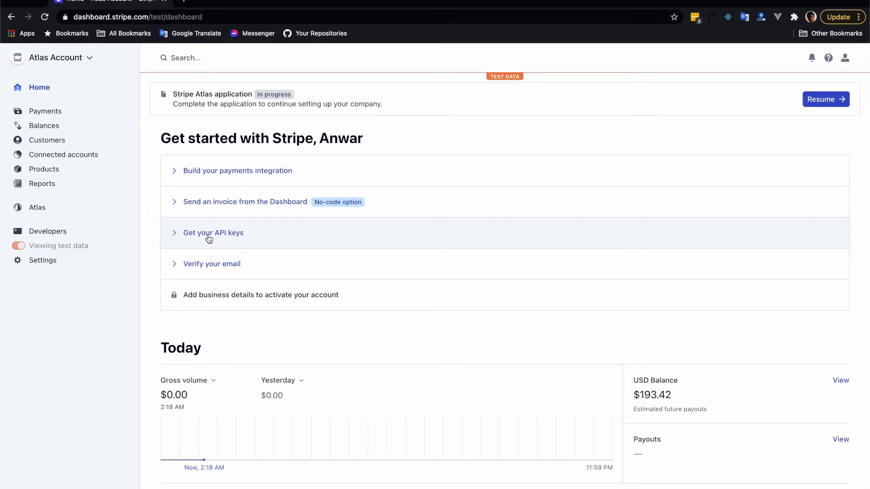
pyautogui.moveTo(220, 238)
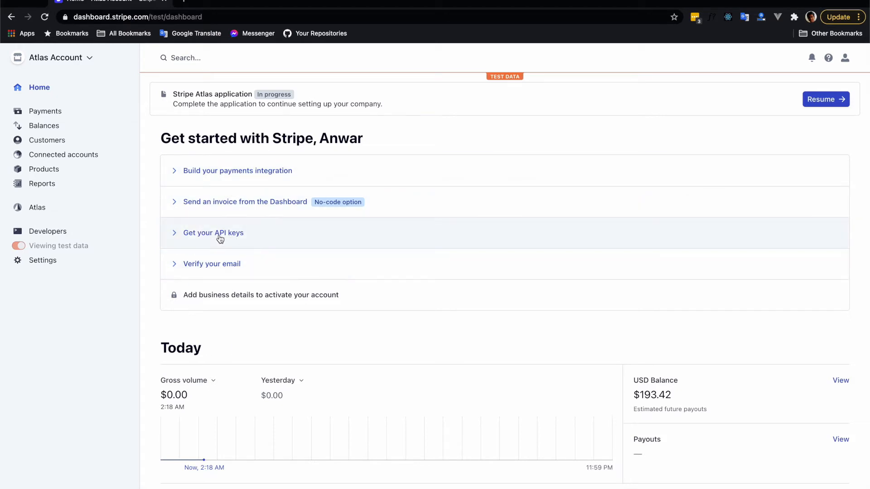
pyautogui.click(47, 232)
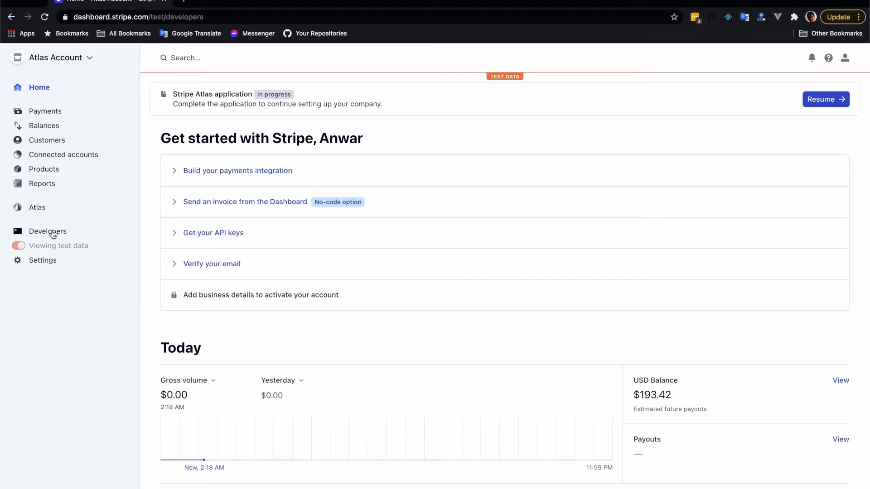
pyautogui.click(48, 231)
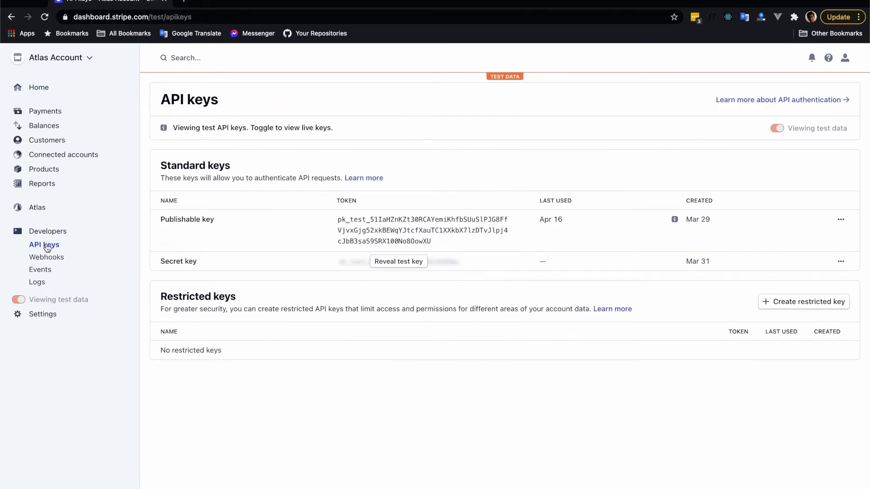
pyautogui.moveTo(420, 230)
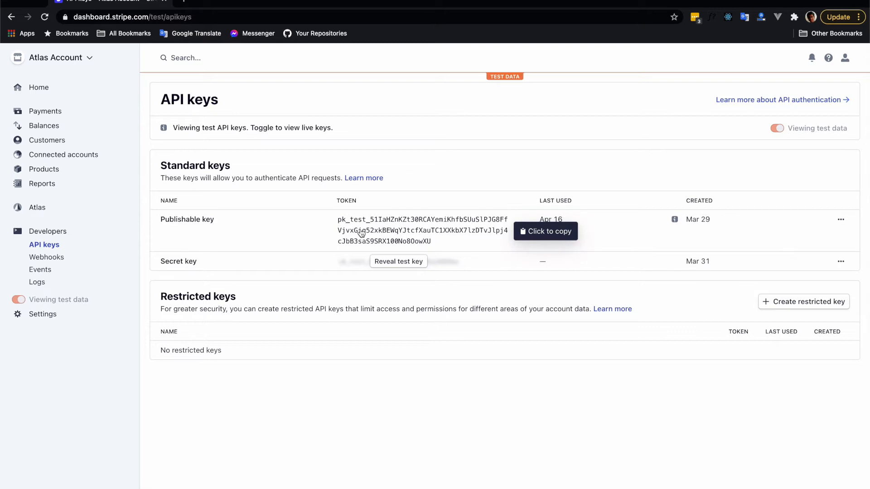
pyautogui.moveTo(301, 227)
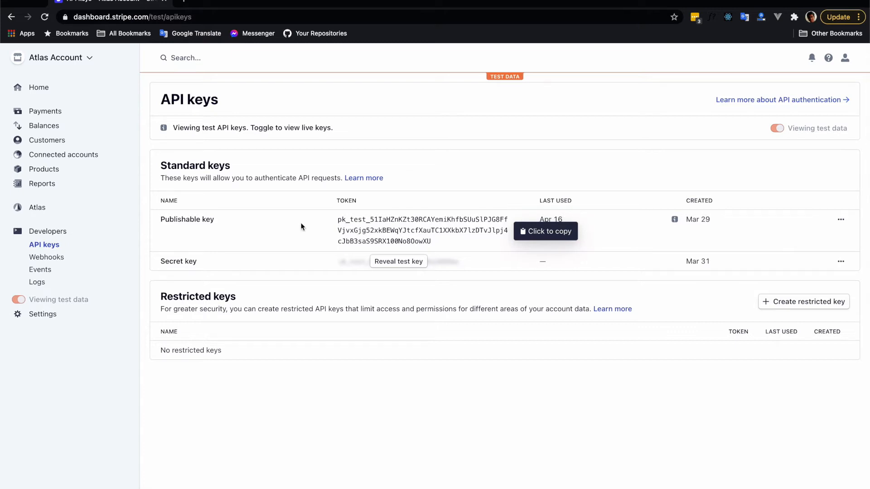
pyautogui.moveTo(39, 88)
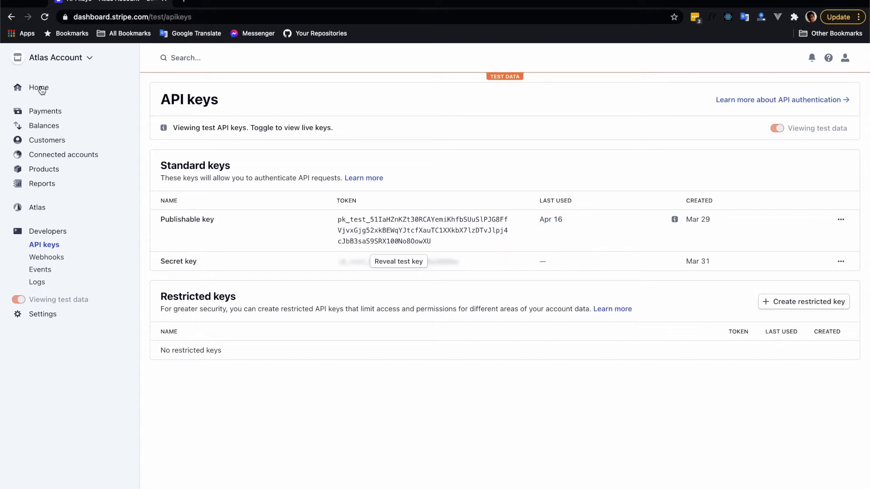
pyautogui.click(39, 88)
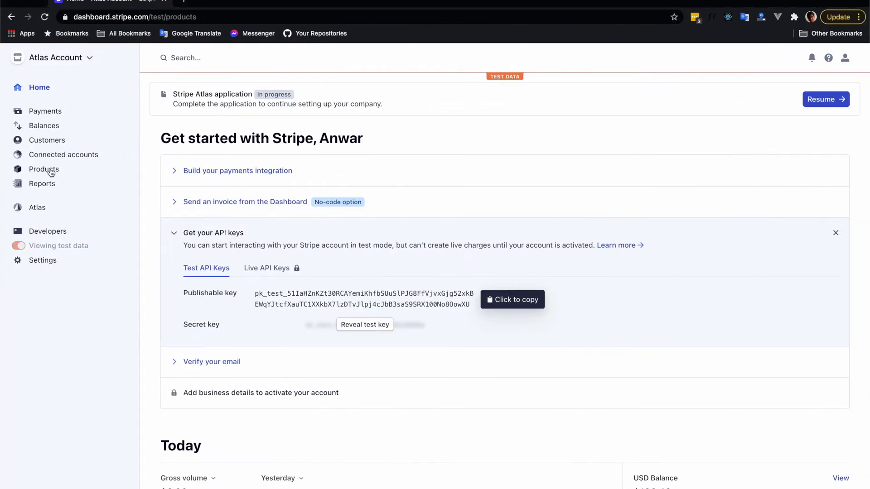
pyautogui.click(44, 169)
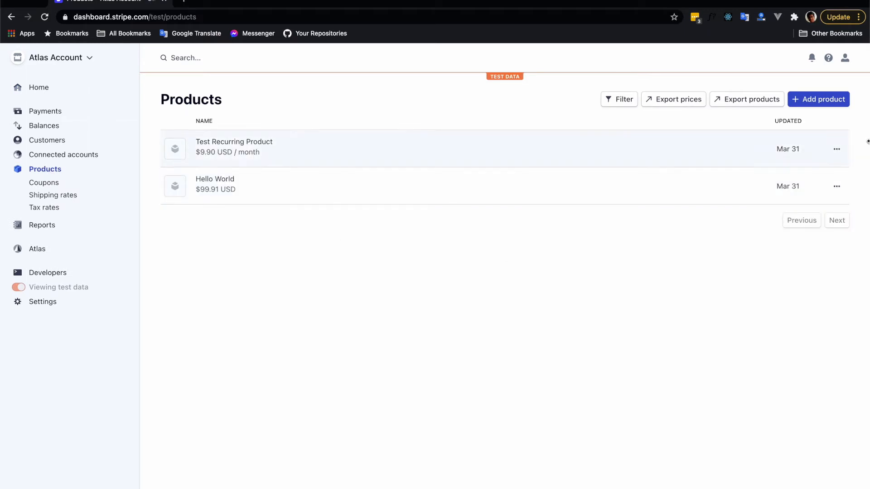
# Step: Start a new product named 'Test Product' with a $20.00 one-time price
pyautogui.click(818, 99)
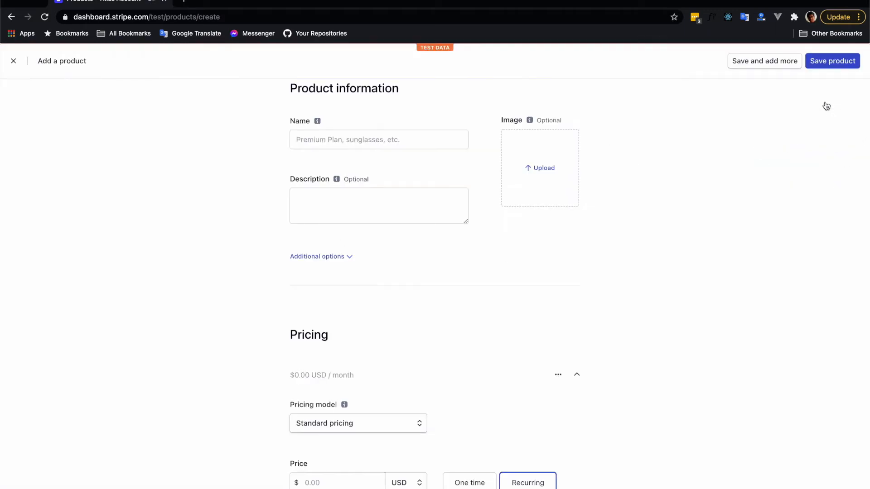
pyautogui.click(379, 139)
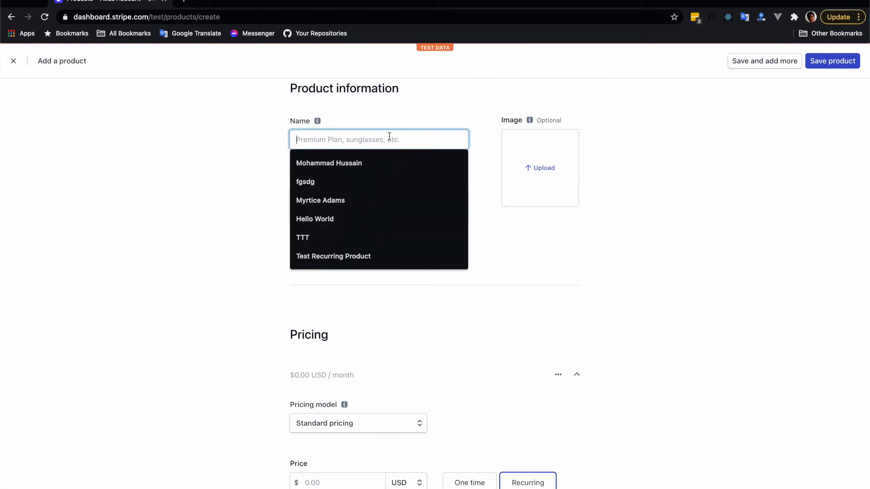
pyautogui.write('Test Product 2')
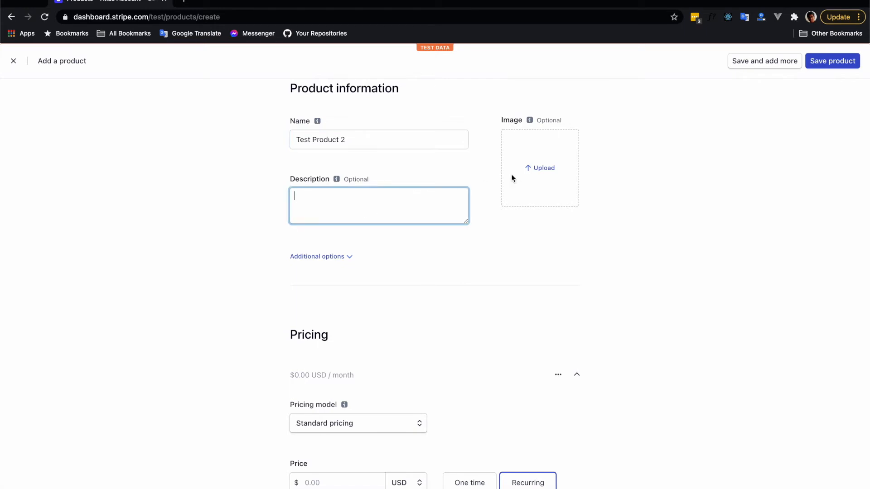
pyautogui.scroll(-3)
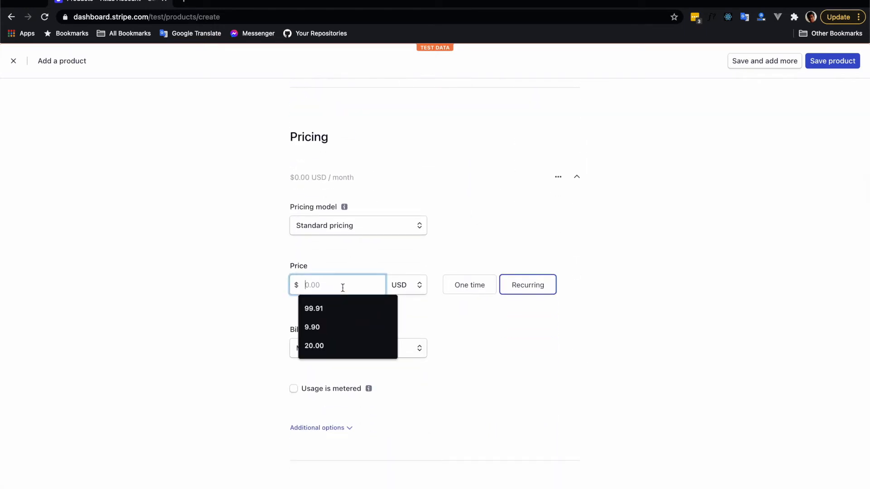
pyautogui.click(314, 346)
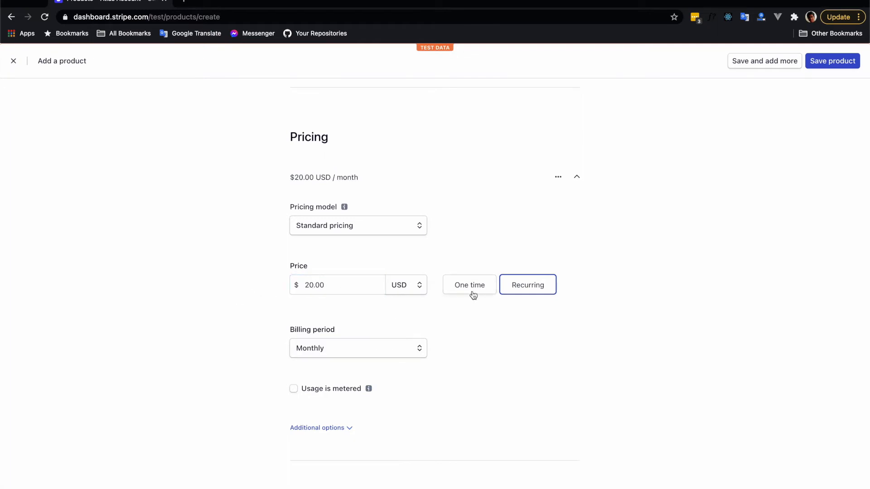
pyautogui.click(469, 285)
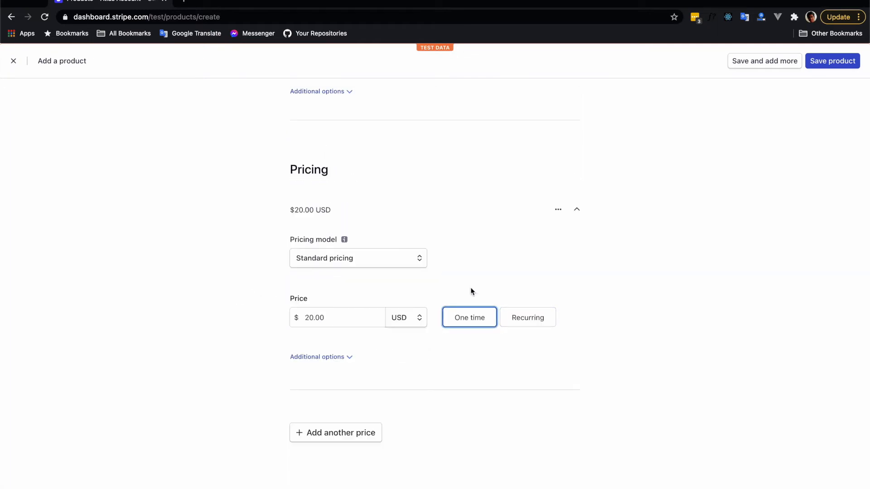
pyautogui.moveTo(481, 336)
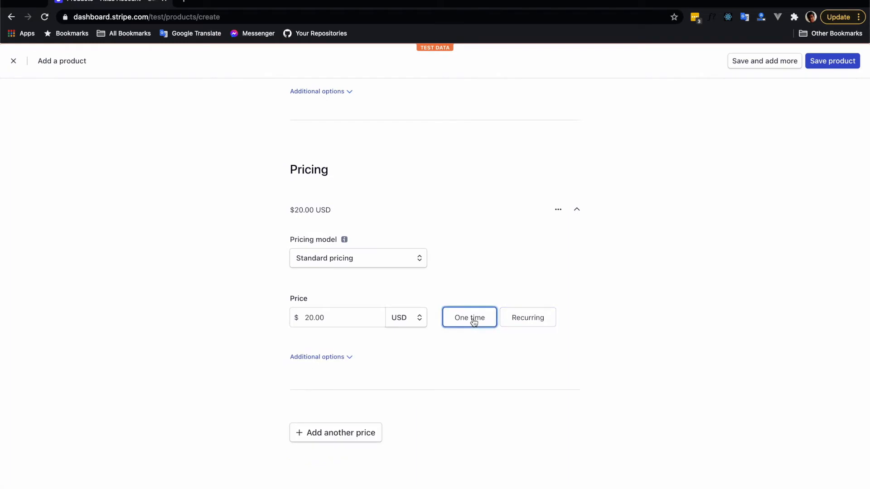
# Step: Try yearly recurring billing, switch back to one-time, and save the product
pyautogui.click(527, 318)
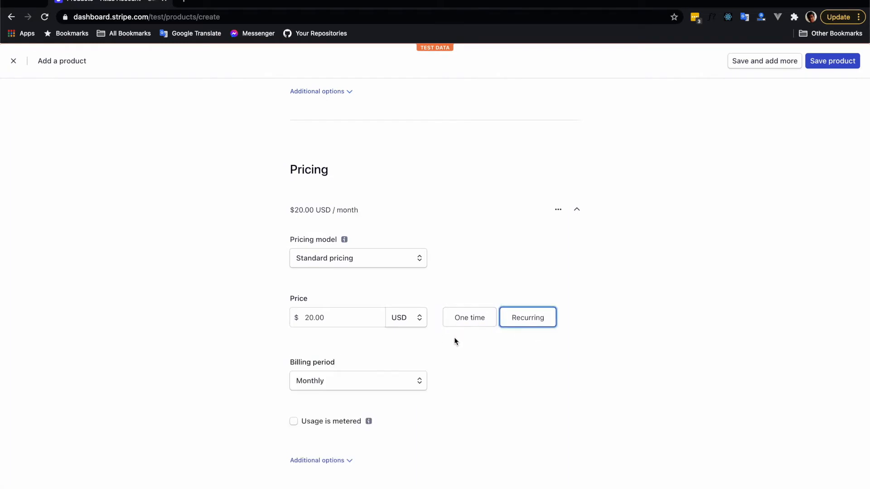
pyautogui.click(358, 380)
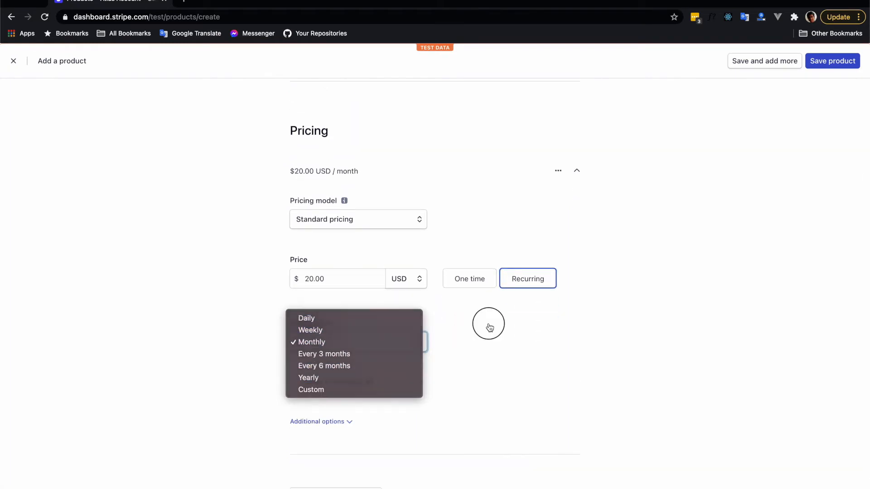
pyautogui.moveTo(338, 341)
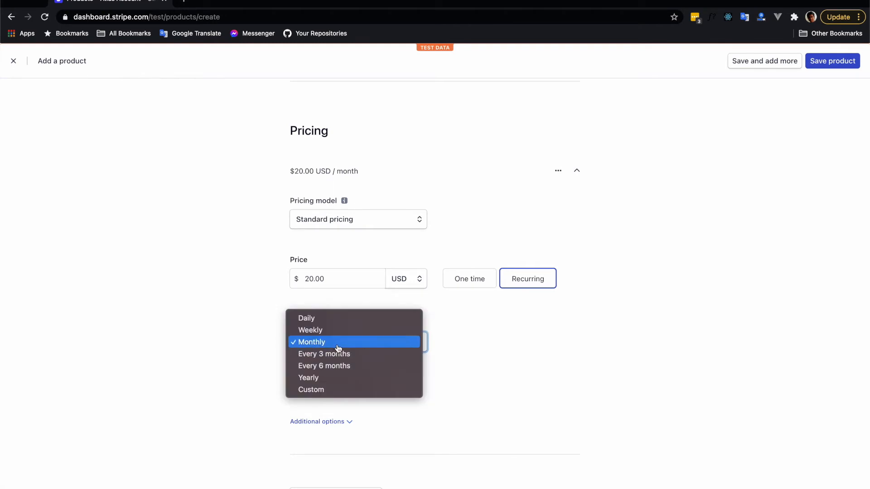
pyautogui.moveTo(335, 381)
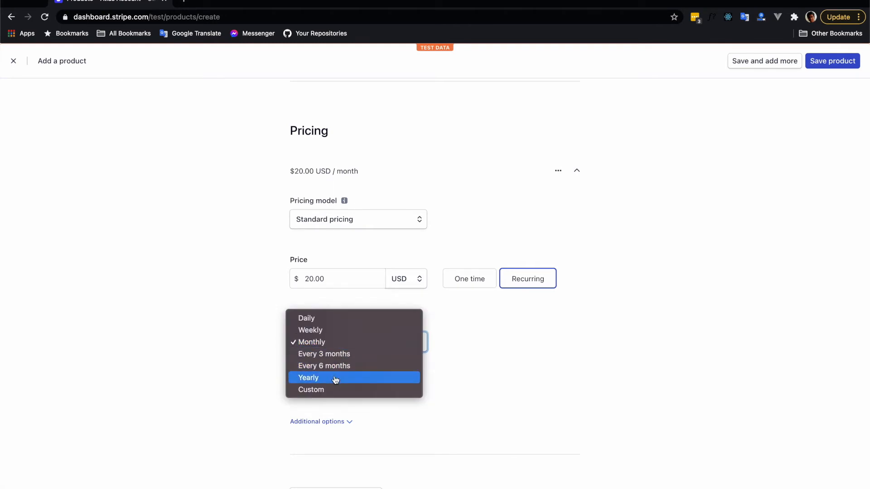
pyautogui.click(308, 377)
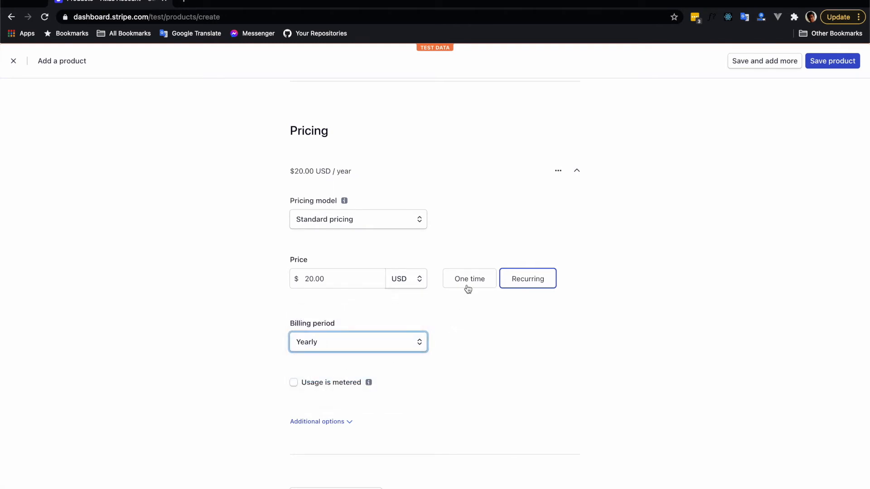
pyautogui.click(469, 279)
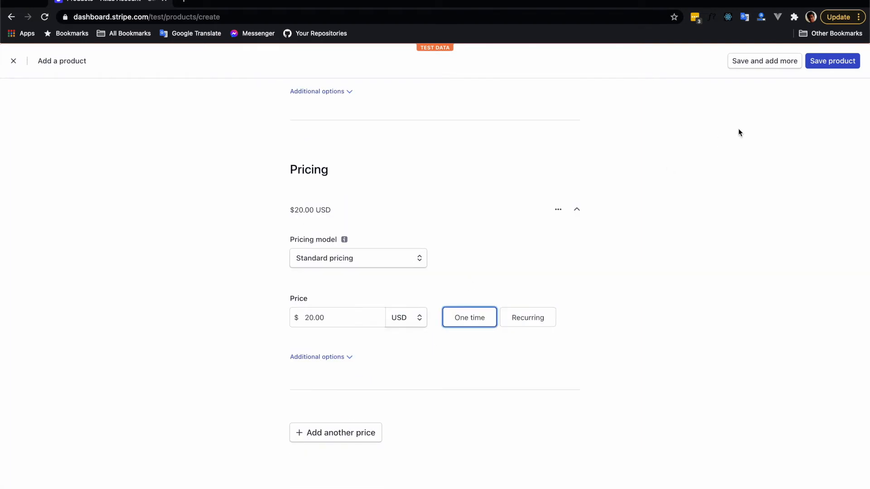
pyautogui.click(832, 61)
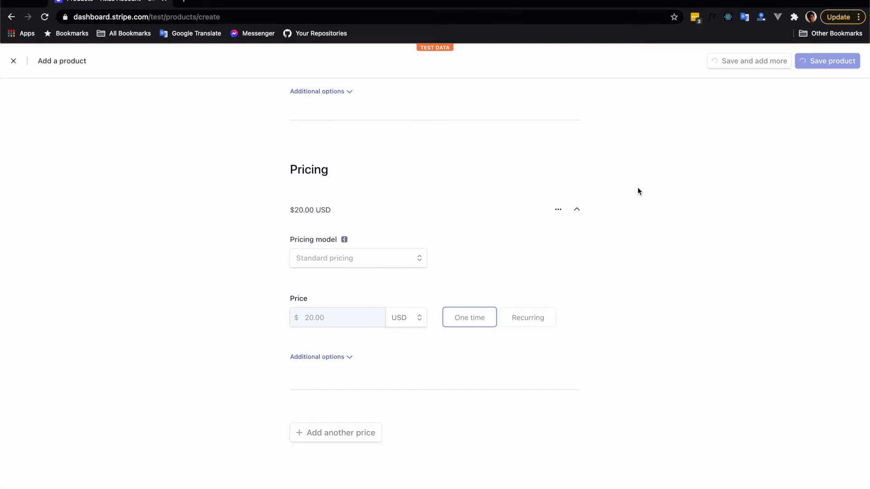
pyautogui.click(828, 62)
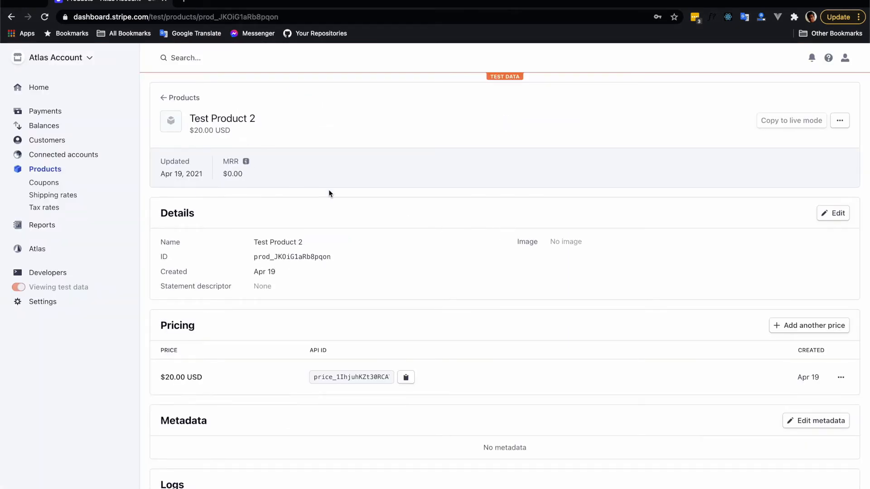
pyautogui.scroll(-3)
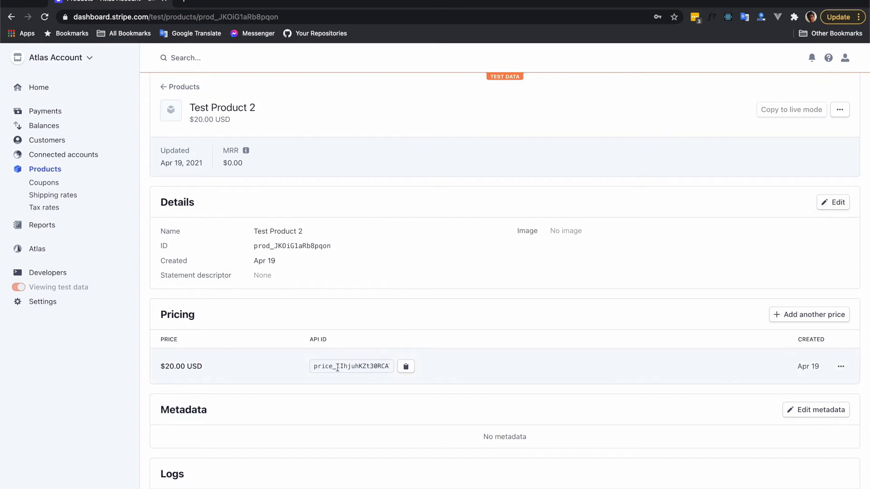
pyautogui.click(405, 366)
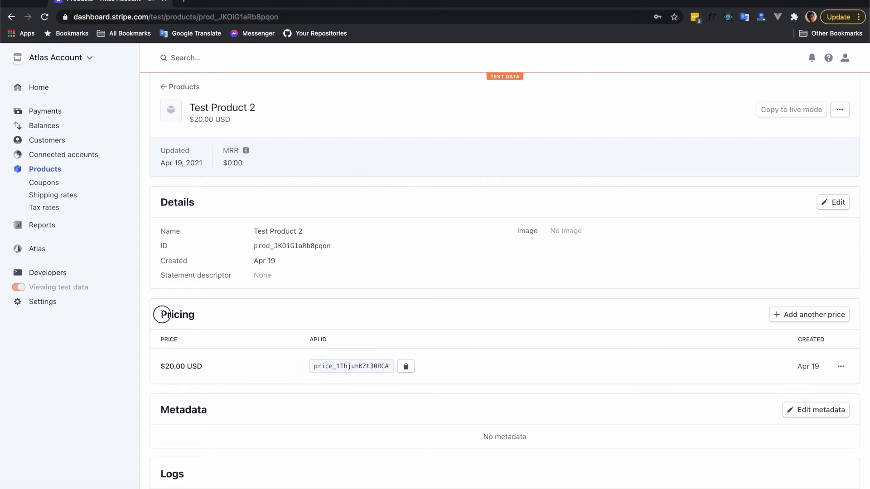
pyautogui.doubleClick(178, 315)
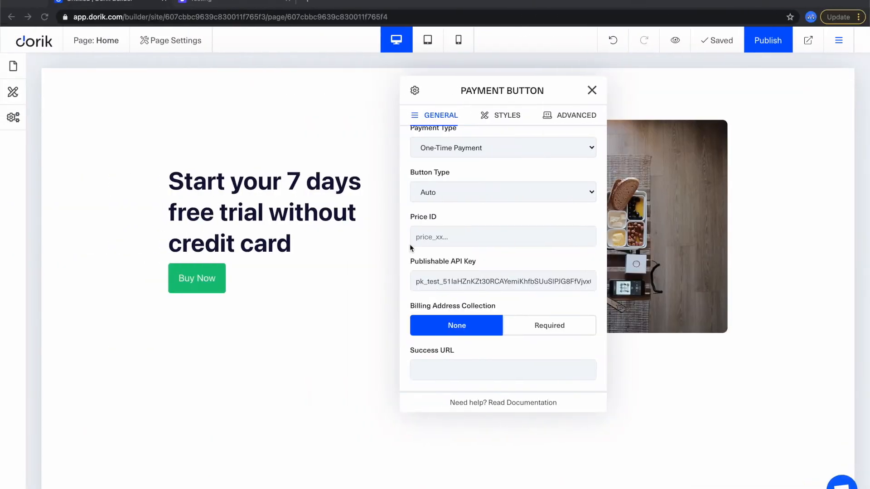
# Step: Enter price ID price_1IhjuhKZt30RCAYe6c9ZrFEG and success URL '/success', then publish
pyautogui.write('price_1IhjuhKZt30RCAYe6c9ZrFEG')
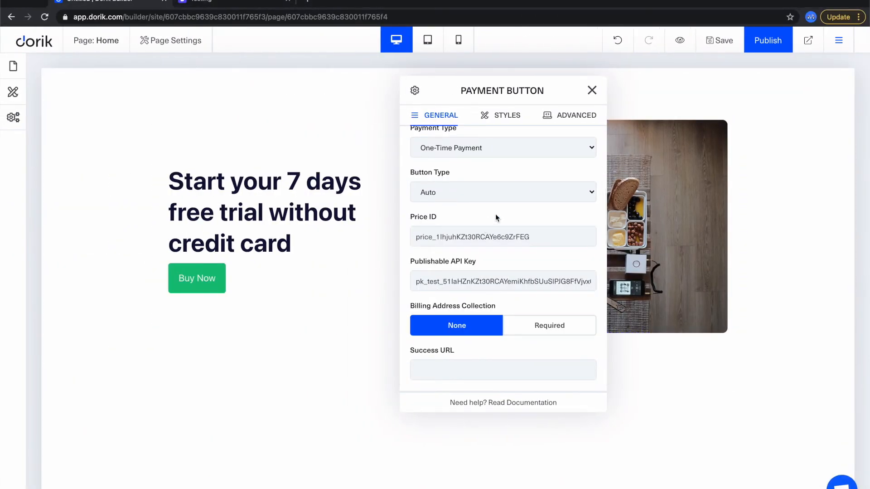
pyautogui.click(502, 370)
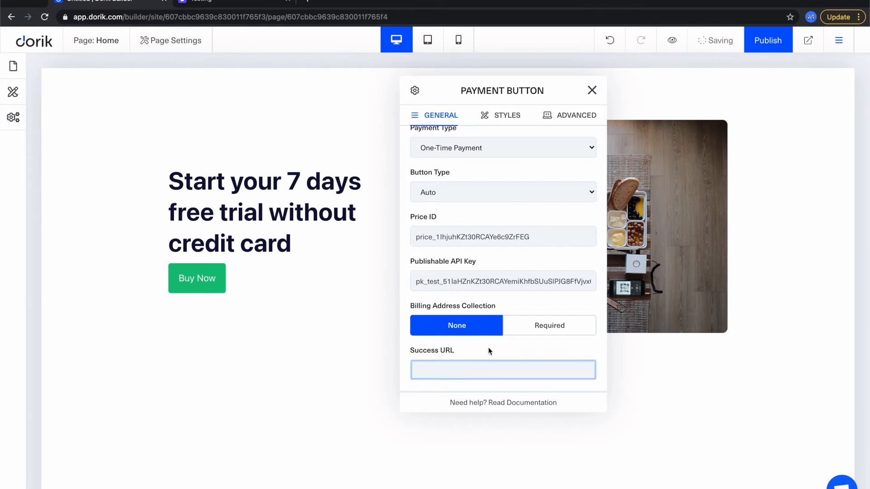
pyautogui.scroll(-3)
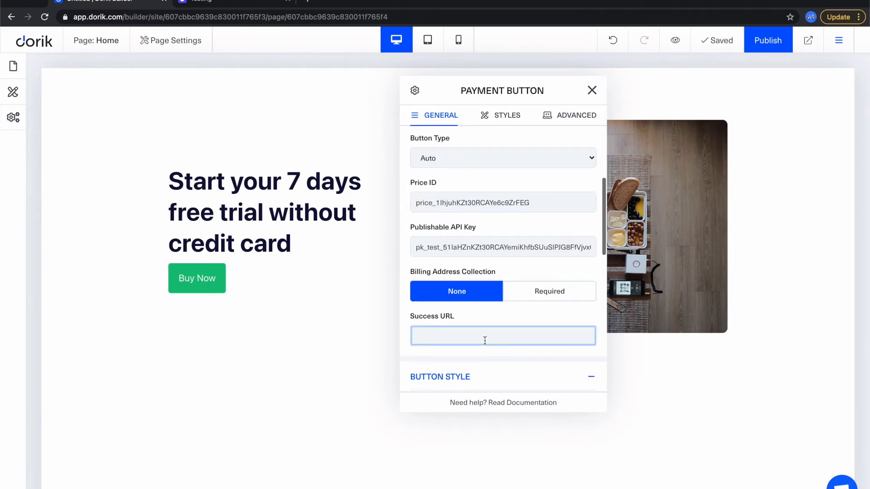
pyautogui.write('/success')
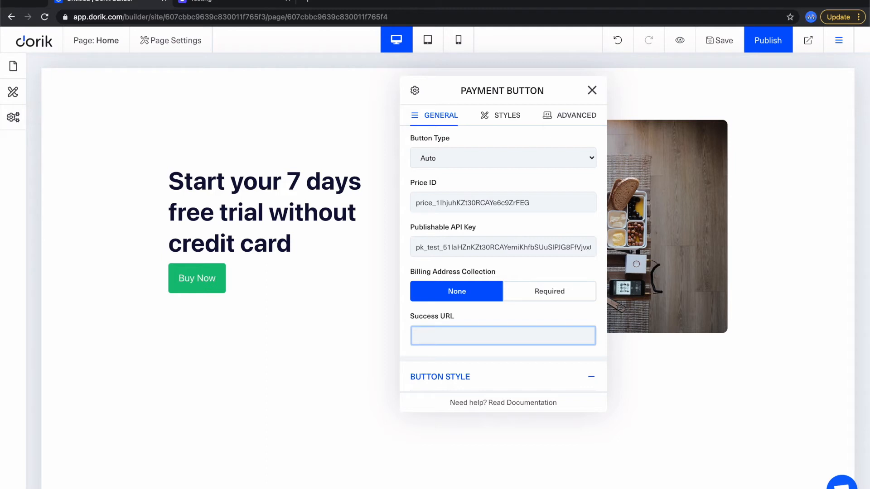
pyautogui.click(718, 40)
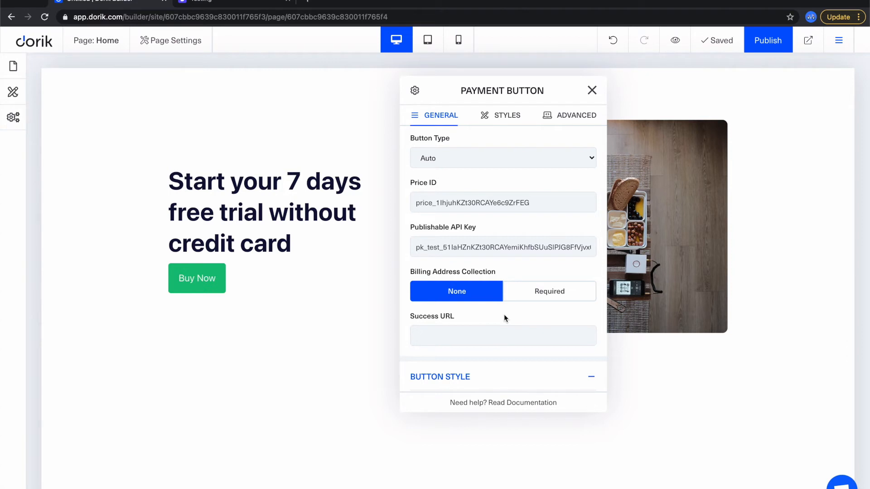
pyautogui.moveTo(593, 109)
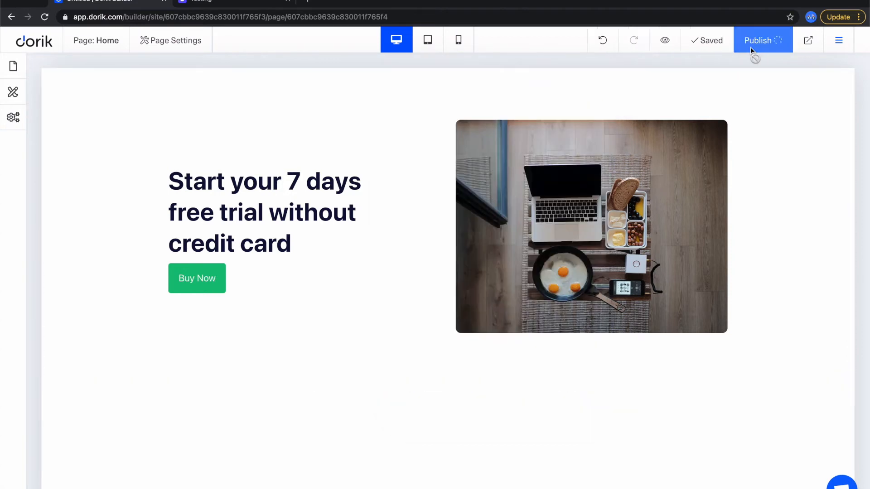
# Step: View the published page live at stripe-button.dorik.io
pyautogui.click(763, 40)
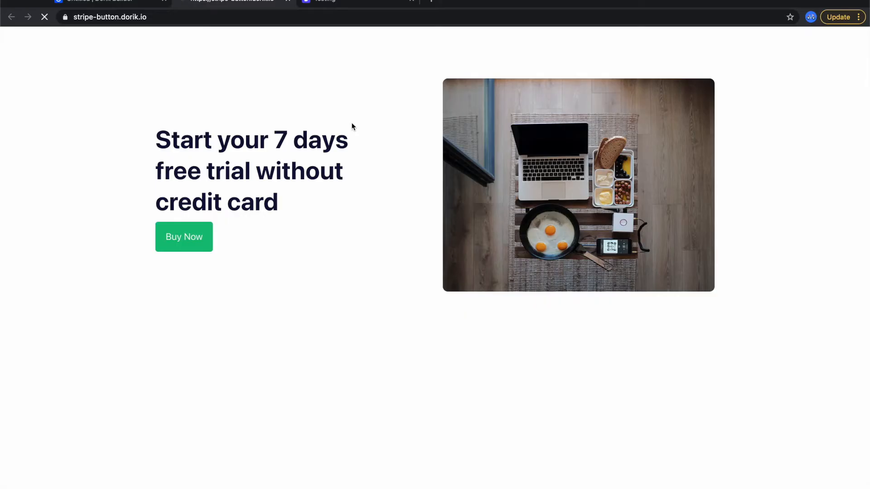
pyautogui.moveTo(335, 259)
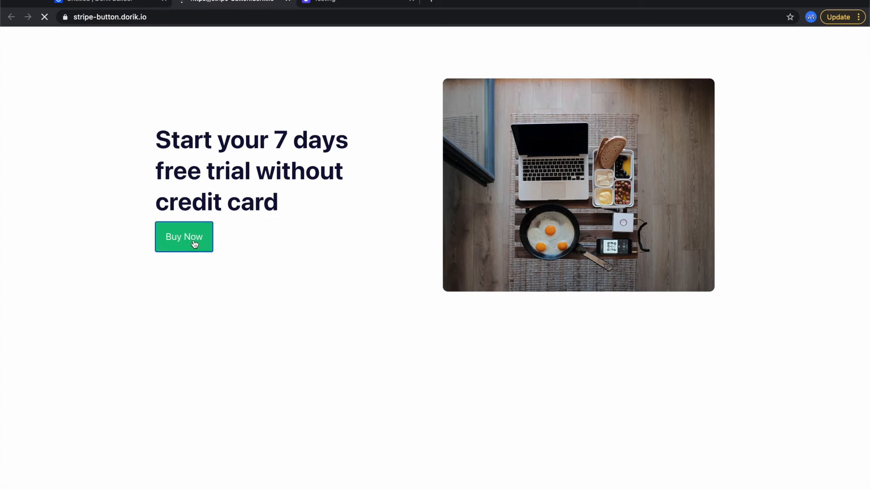
pyautogui.click(183, 237)
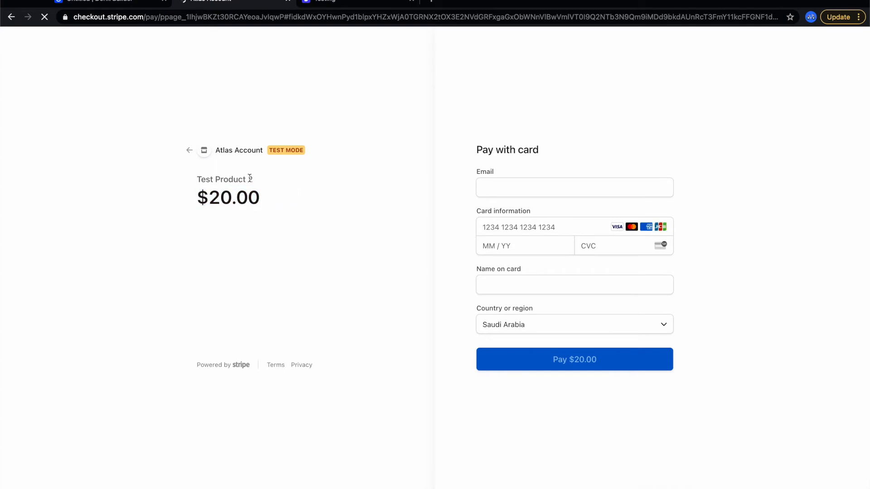
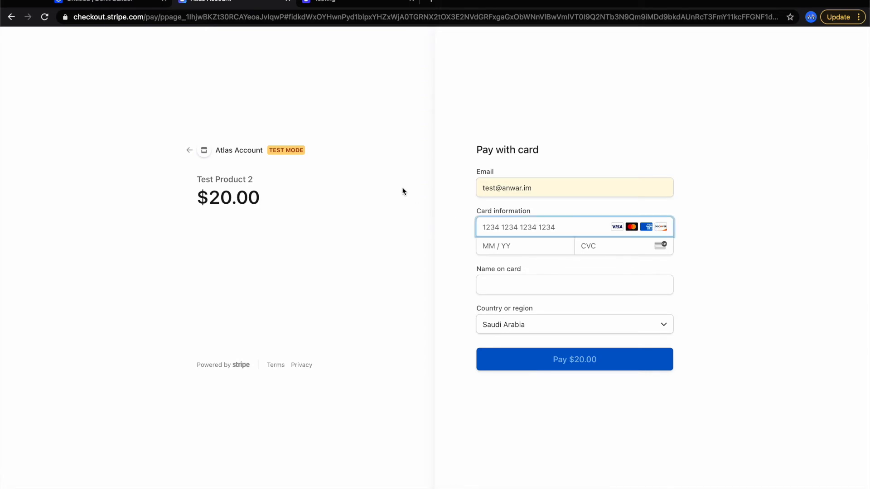
pyautogui.click(325, 1)
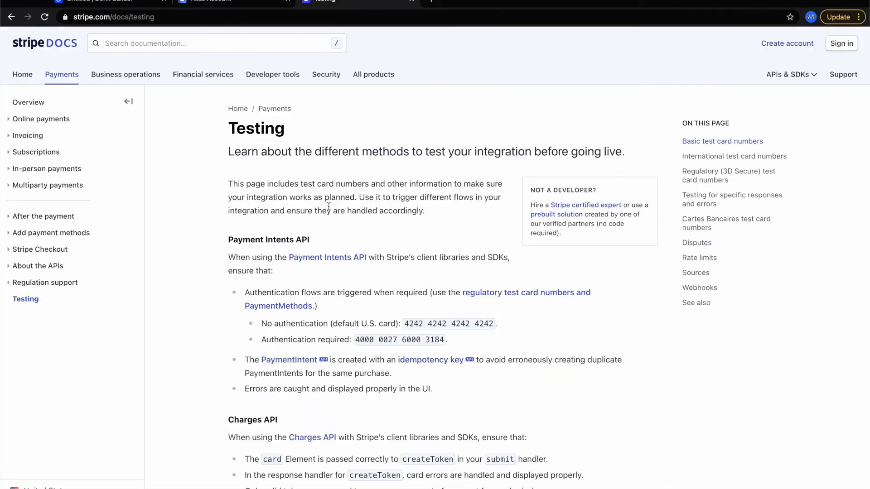
pyautogui.scroll(-3)
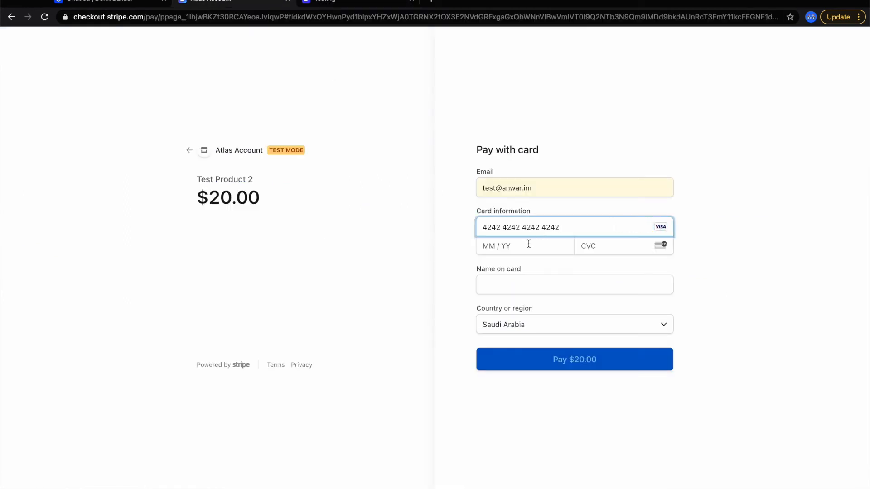
pyautogui.write('12 / 23')
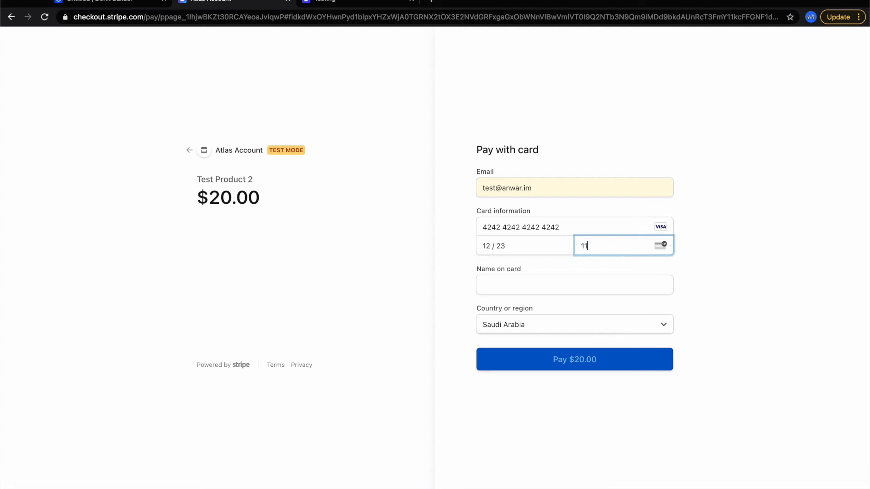
pyautogui.write('1')
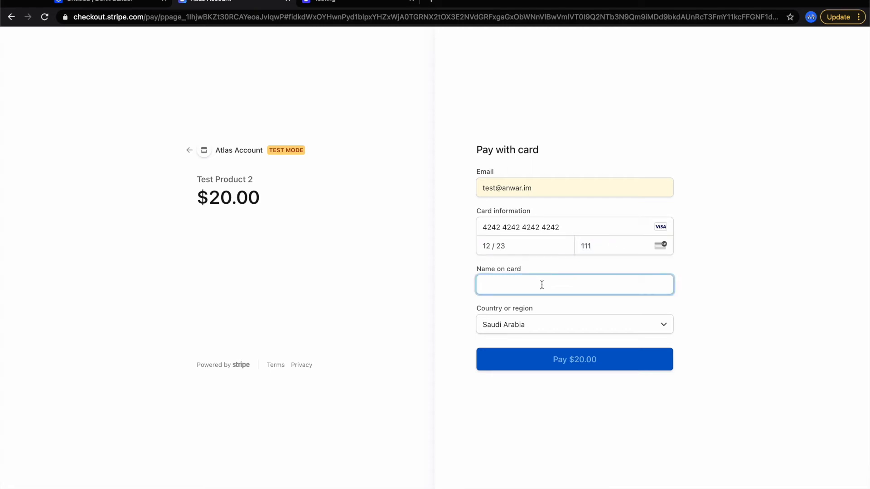
pyautogui.write('Testing')
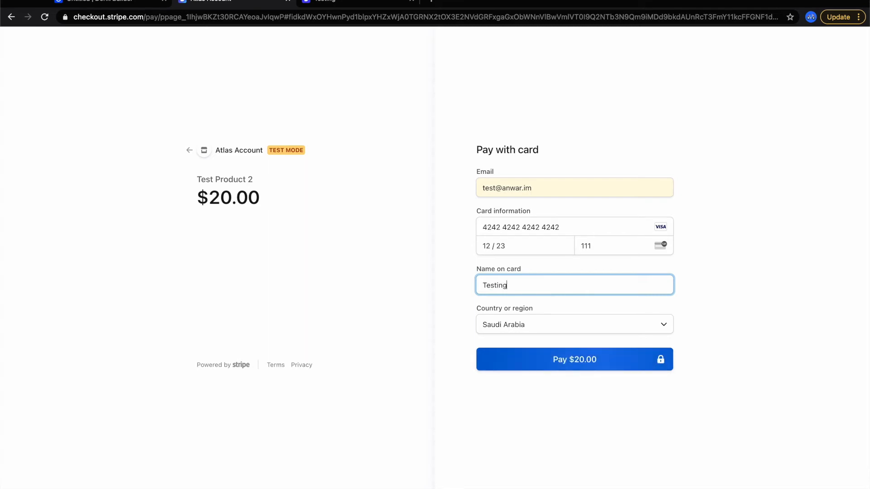
pyautogui.write('Testing')
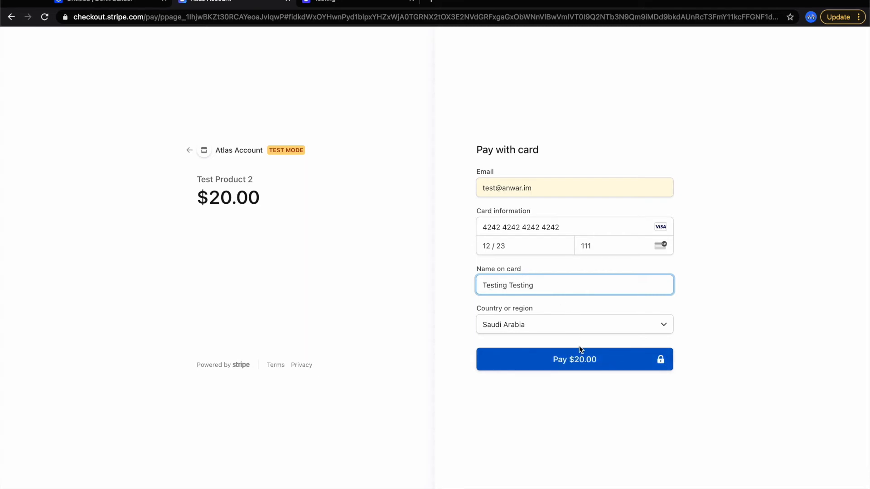
pyautogui.click(574, 359)
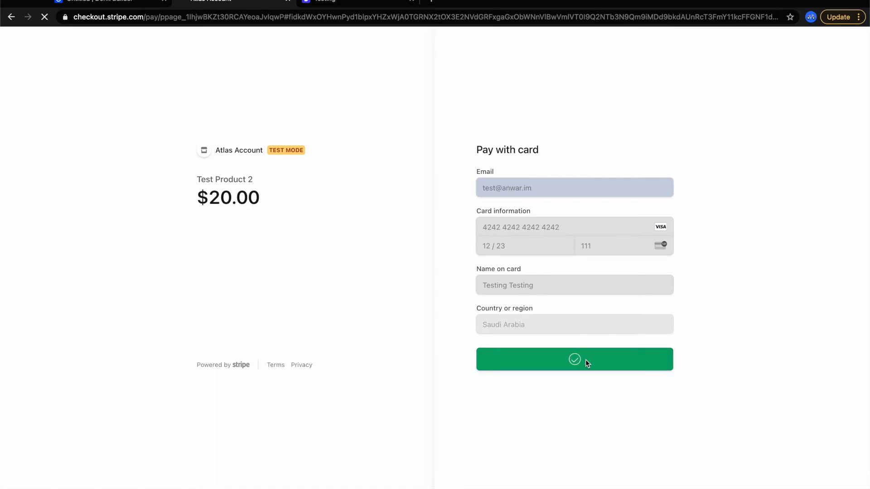
pyautogui.click(574, 359)
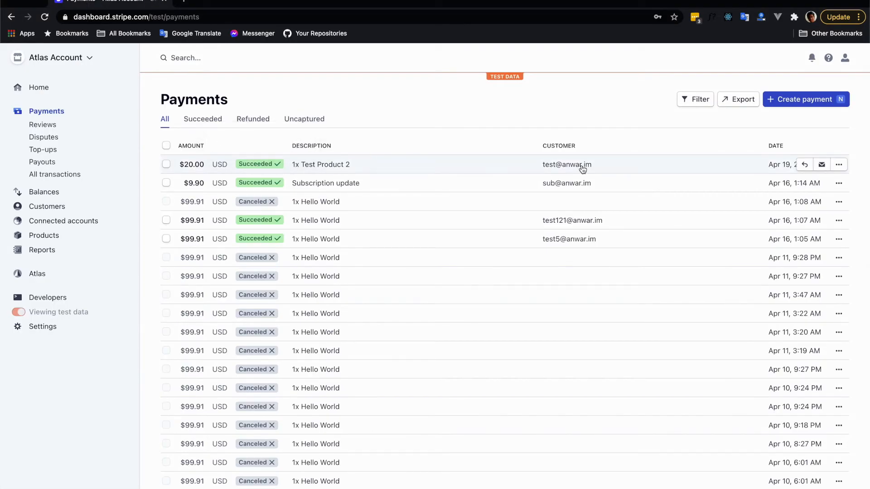
pyautogui.moveTo(322, 169)
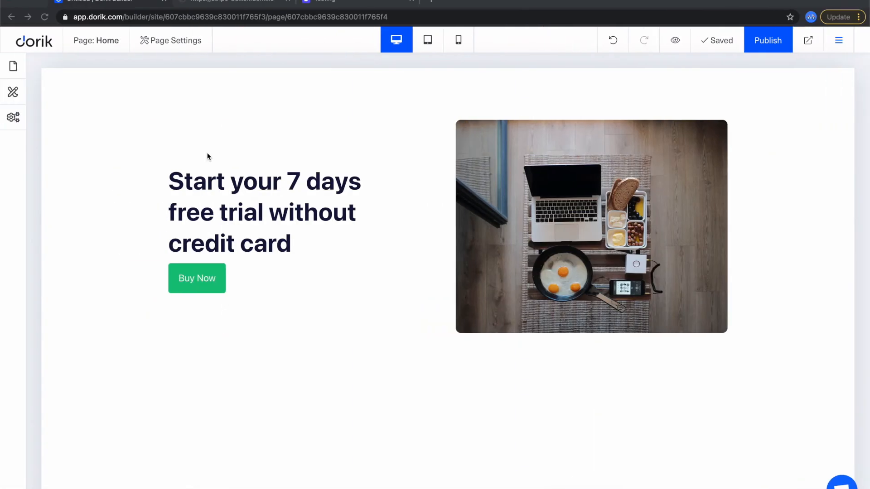
# Step: Switch the Buy Now button's payment type to Recurring (Subscription) with an empty Price ID
pyautogui.click(196, 278)
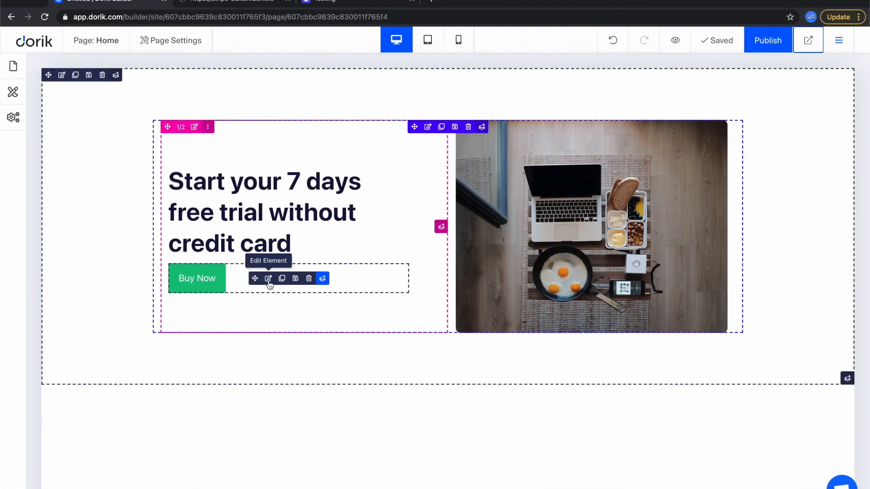
pyautogui.click(267, 278)
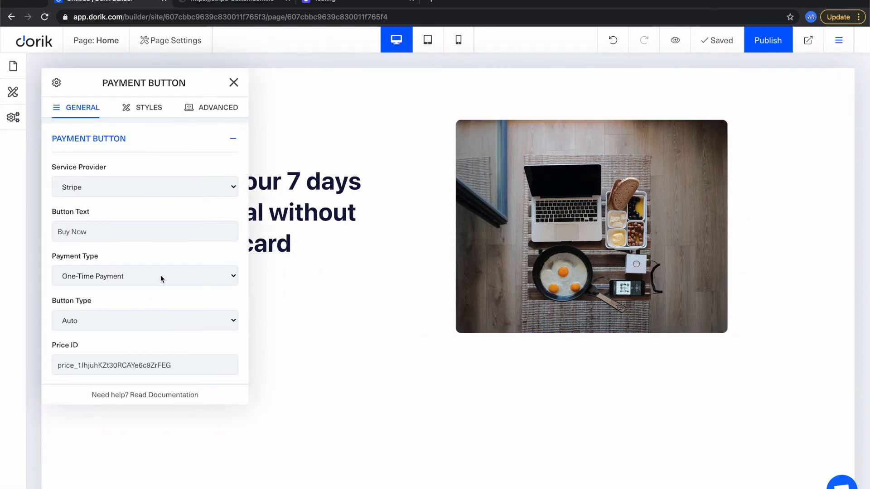
pyautogui.click(145, 276)
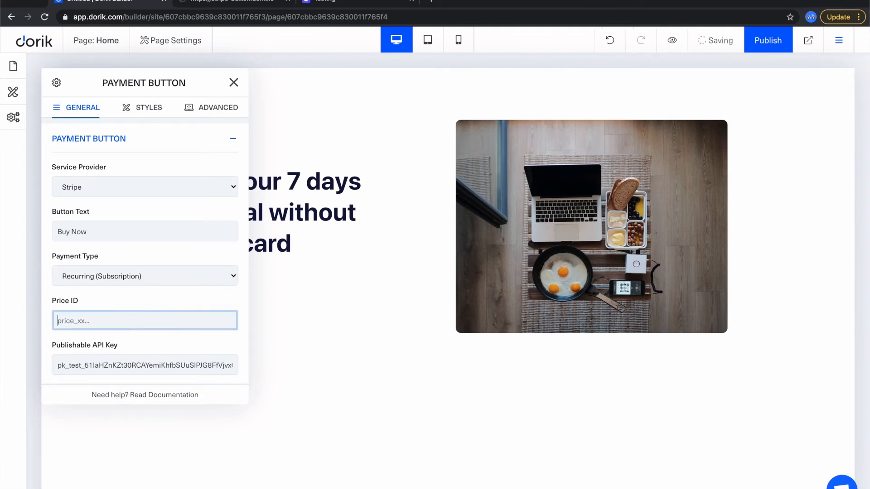
pyautogui.moveTo(202, 299)
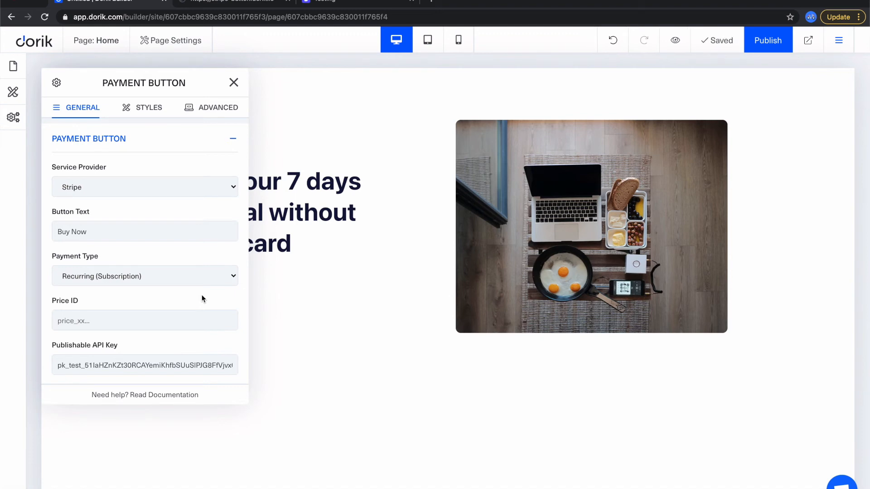
pyautogui.click(144, 321)
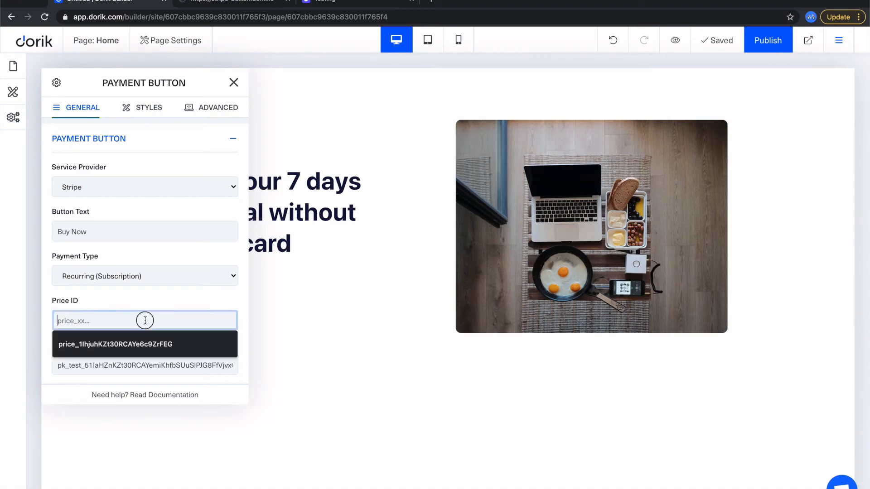
pyautogui.click(168, 293)
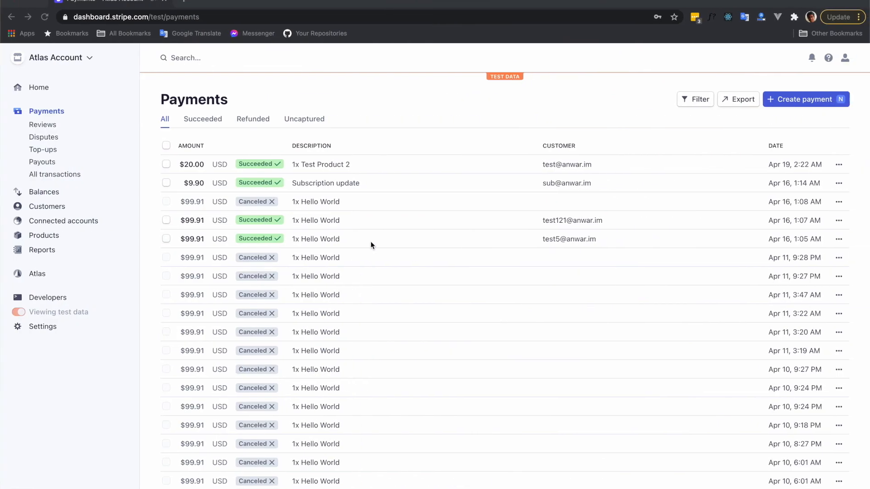
pyautogui.moveTo(55, 227)
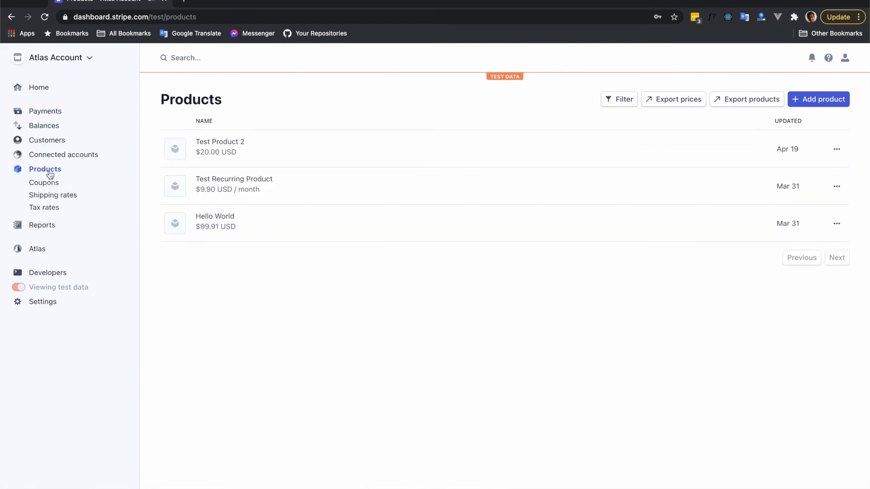
# Step: Start a new Stripe product and focus its blank Name field
pyautogui.click(818, 100)
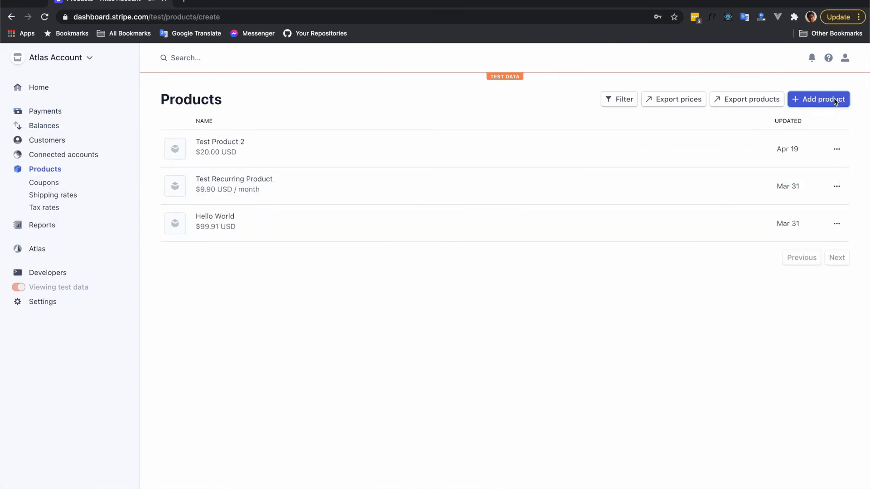
pyautogui.click(819, 99)
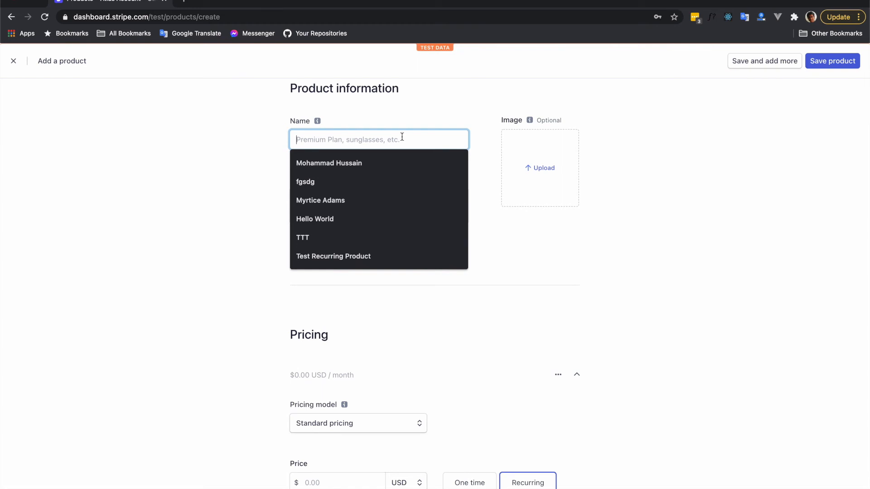
# Step: Name the product 'Test Subscription 1' with a 99.00 recurring price
pyautogui.write('Test Subsc')
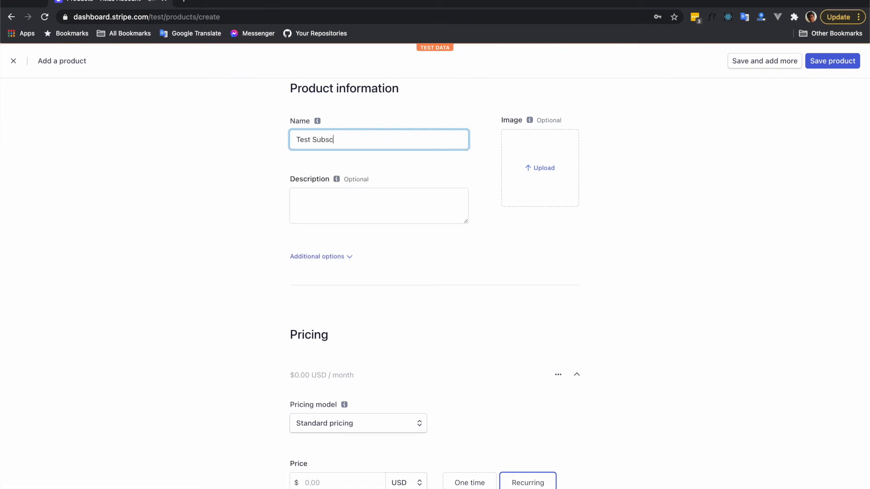
pyautogui.write('ription 1')
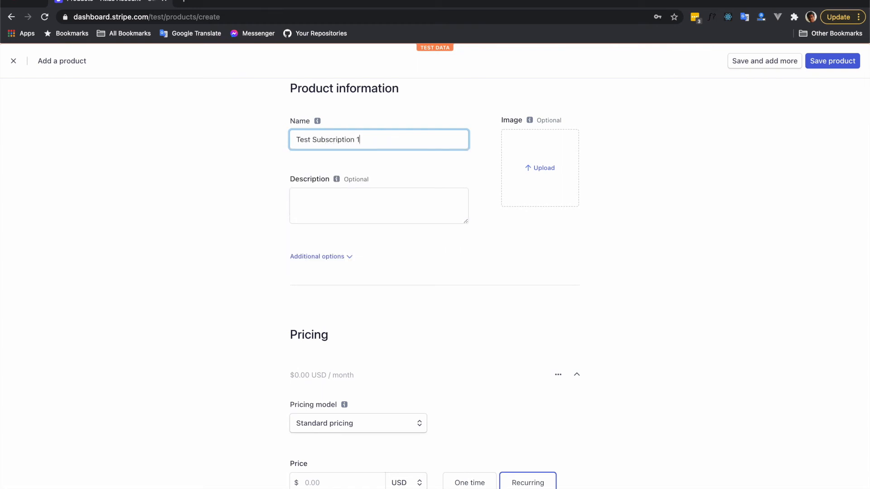
pyautogui.scroll(-3)
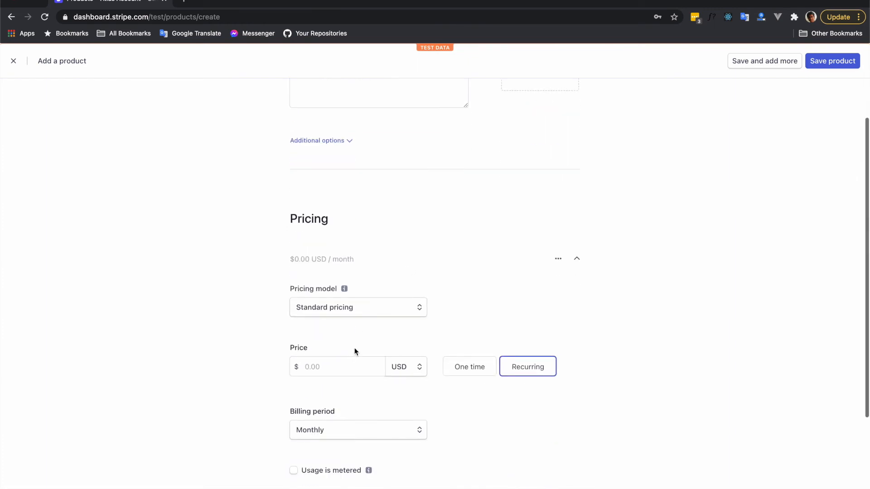
pyautogui.click(337, 367)
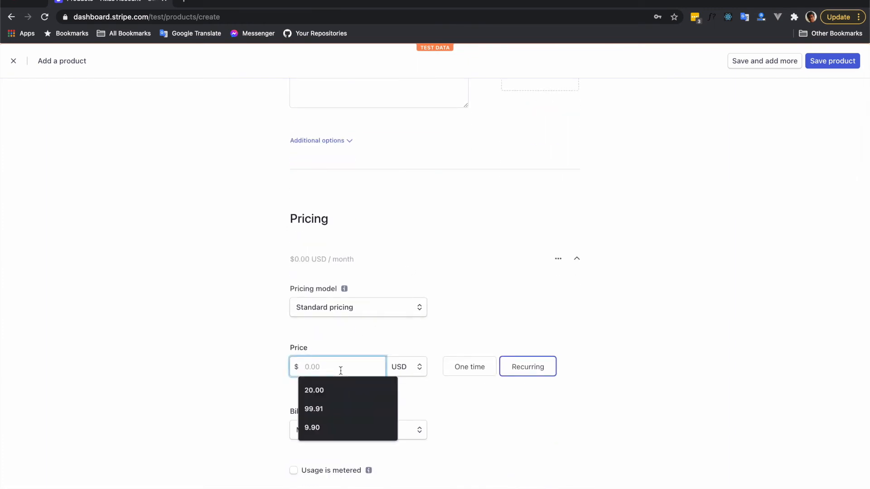
pyautogui.click(313, 408)
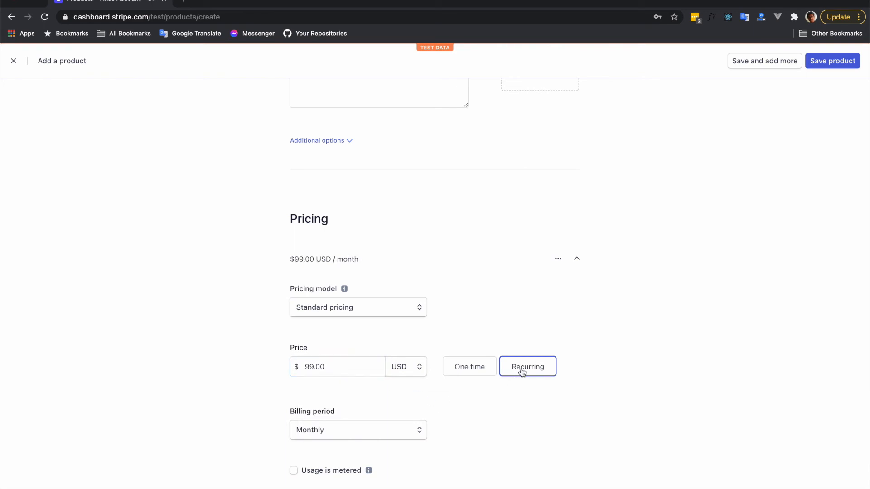
pyautogui.moveTo(529, 372)
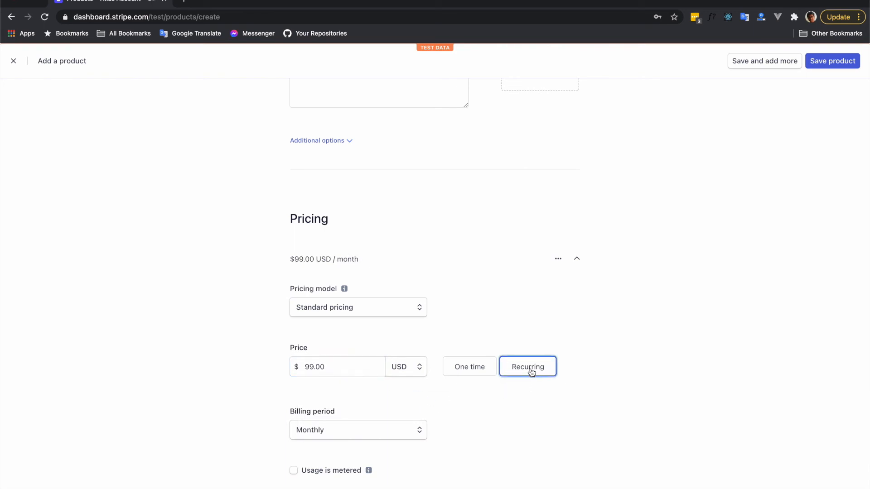
# Step: Set billing to Yearly, save the product, and copy its price API ID
pyautogui.click(358, 430)
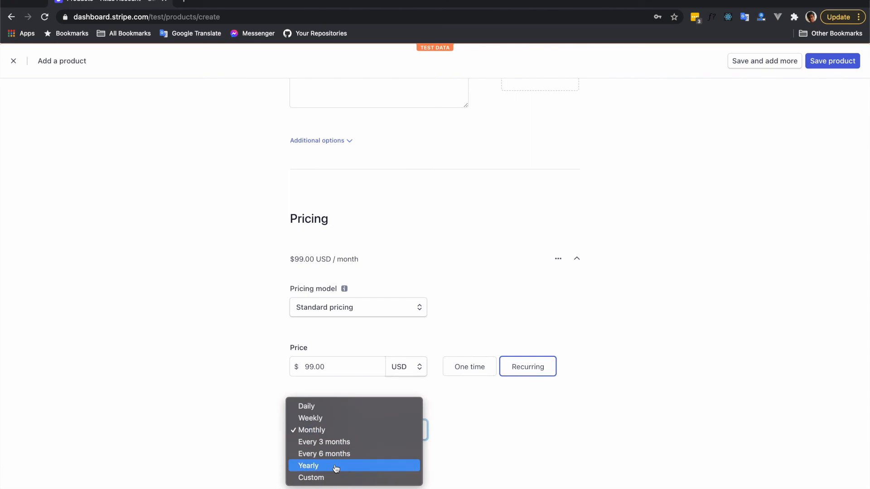
pyautogui.click(309, 466)
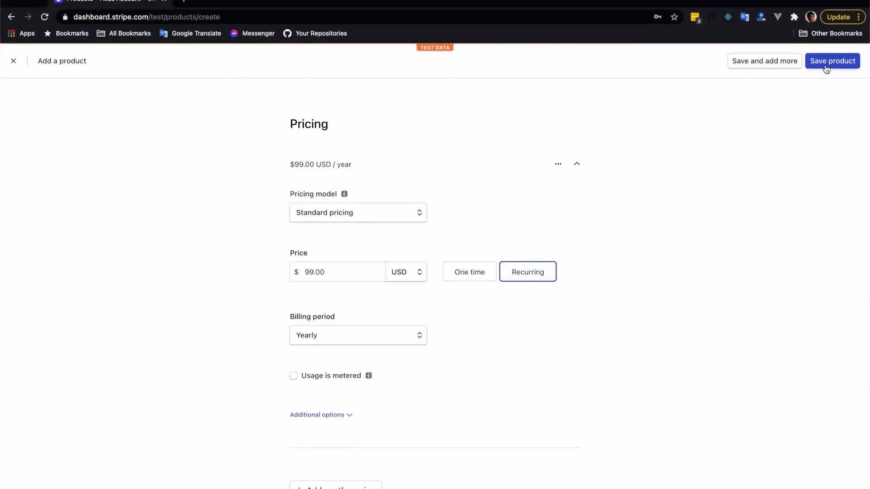
pyautogui.click(831, 60)
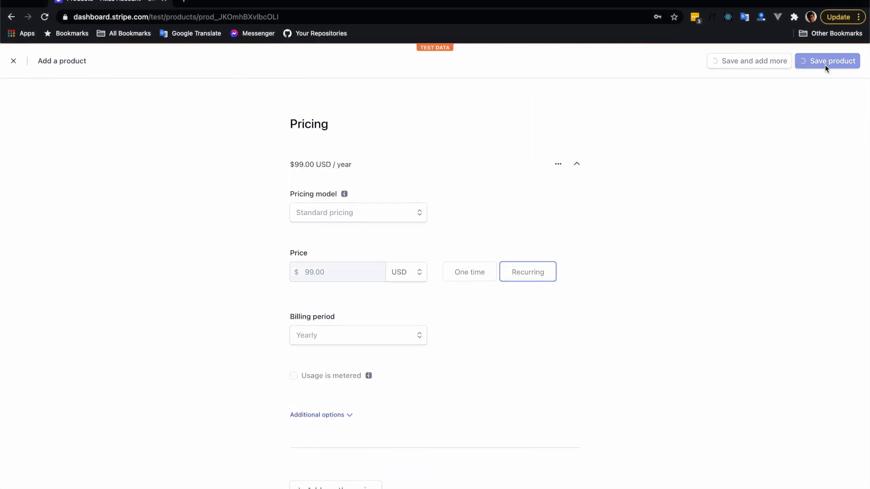
pyautogui.click(827, 61)
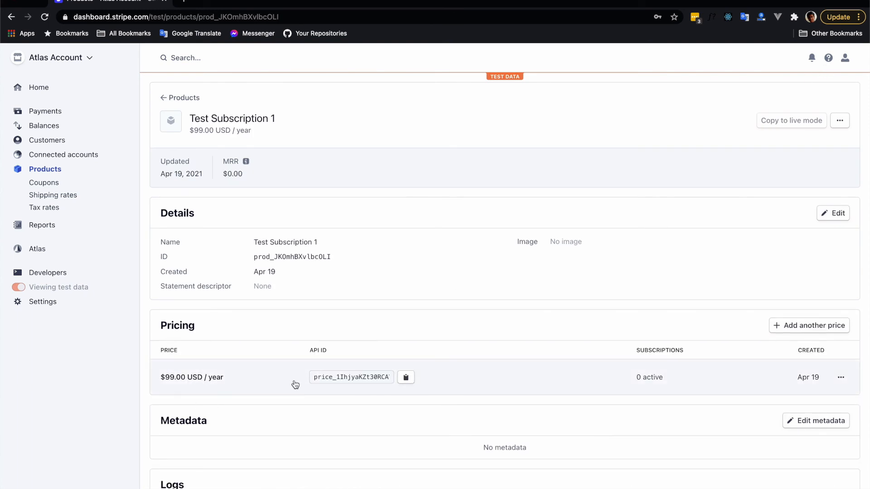
pyautogui.click(406, 377)
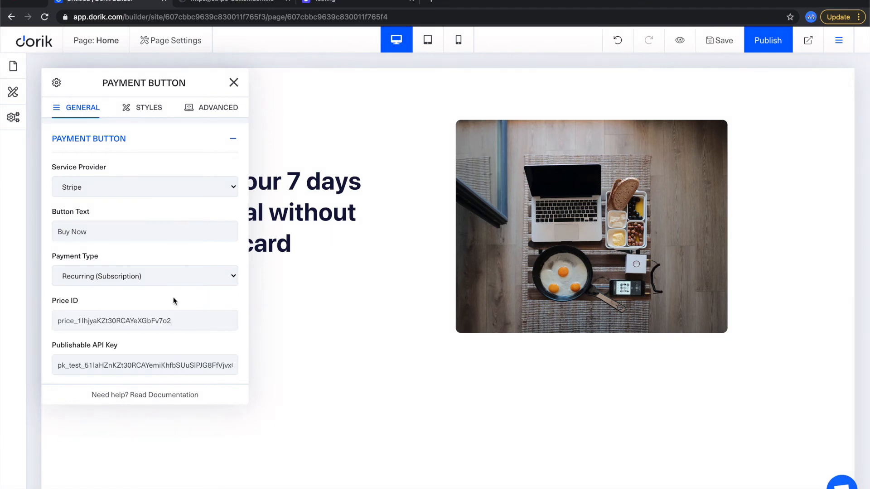
# Step: Close the Buy Now payment button settings and view the live stripe-button.dorik.io site
pyautogui.scroll(-3)
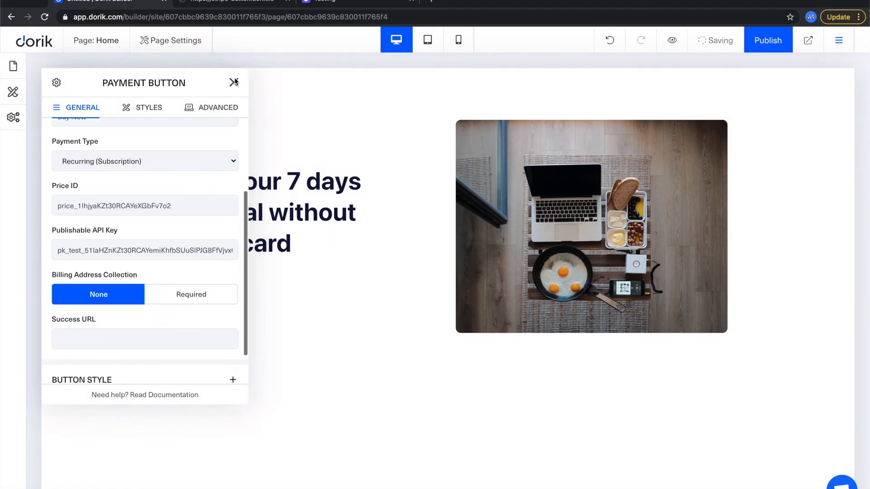
pyautogui.click(234, 82)
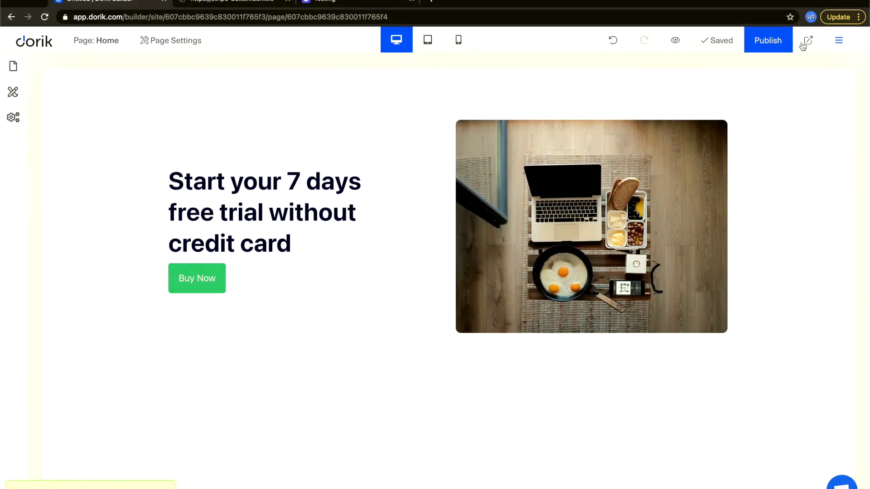
pyautogui.click(807, 40)
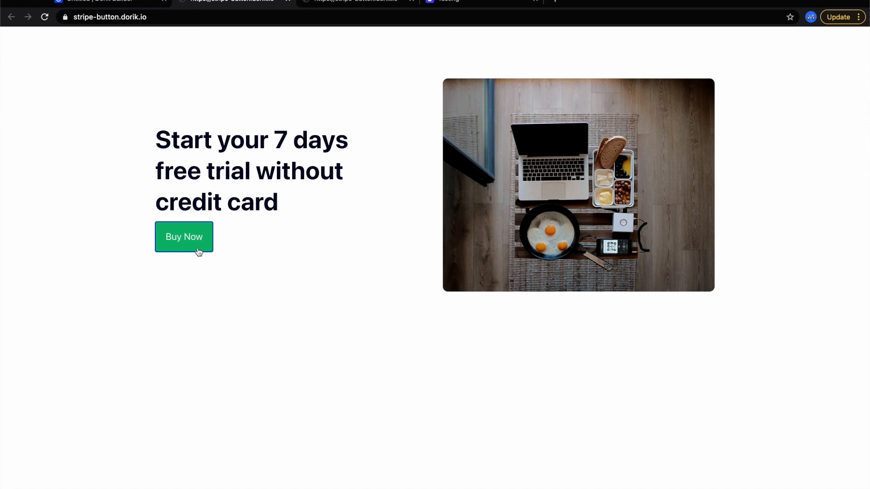
# Step: Launch Stripe Checkout for Test Subscription 1 at $99.00/year via Buy Now
pyautogui.click(184, 237)
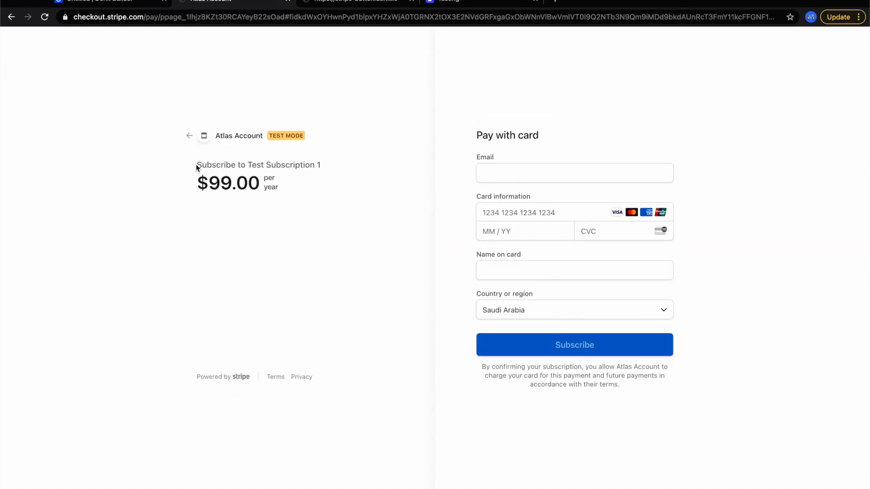
pyautogui.moveTo(325, 178)
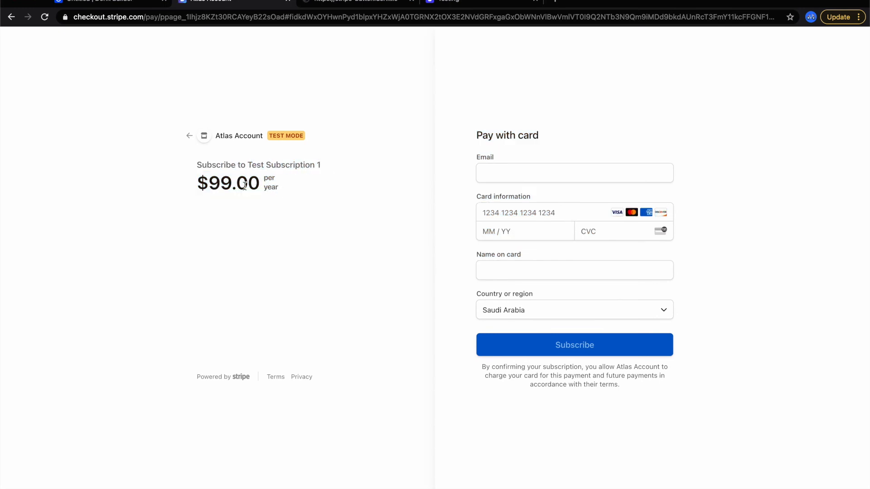
pyautogui.moveTo(592, 324)
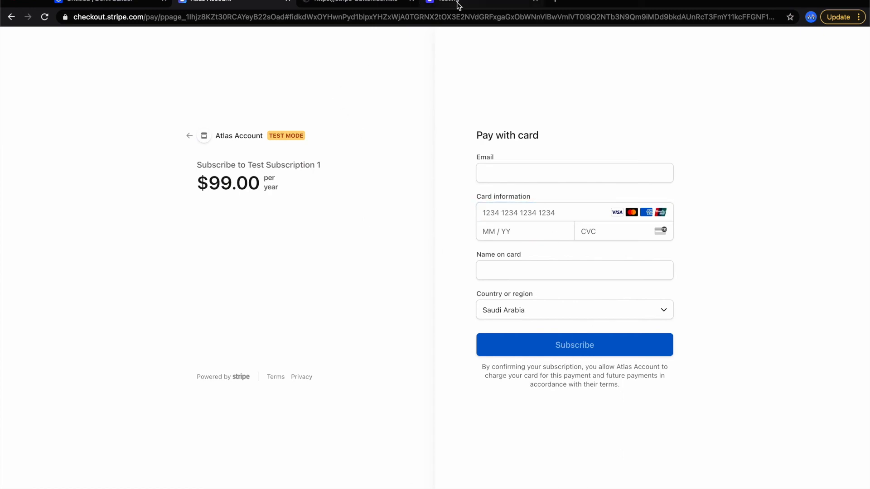
pyautogui.click(449, 2)
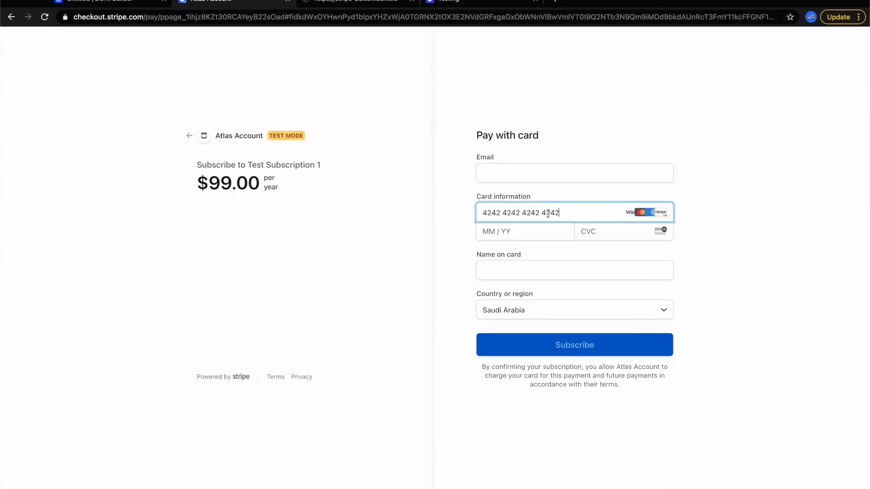
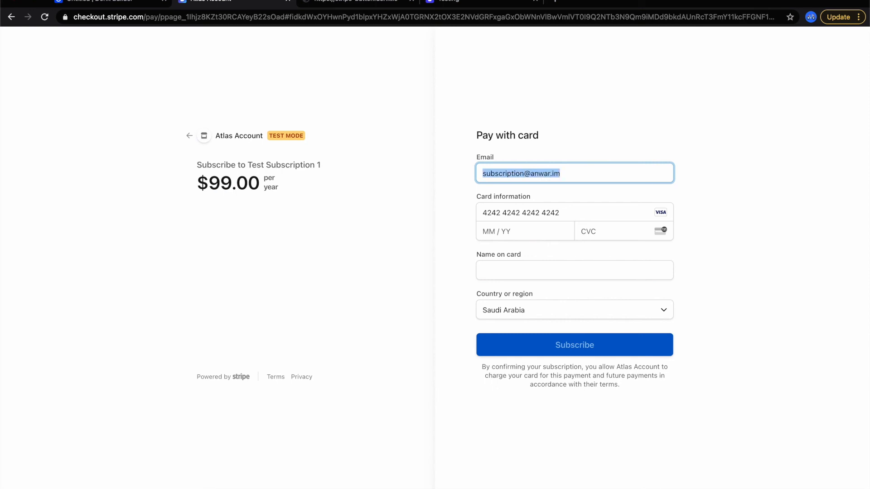
pyautogui.click(524, 232)
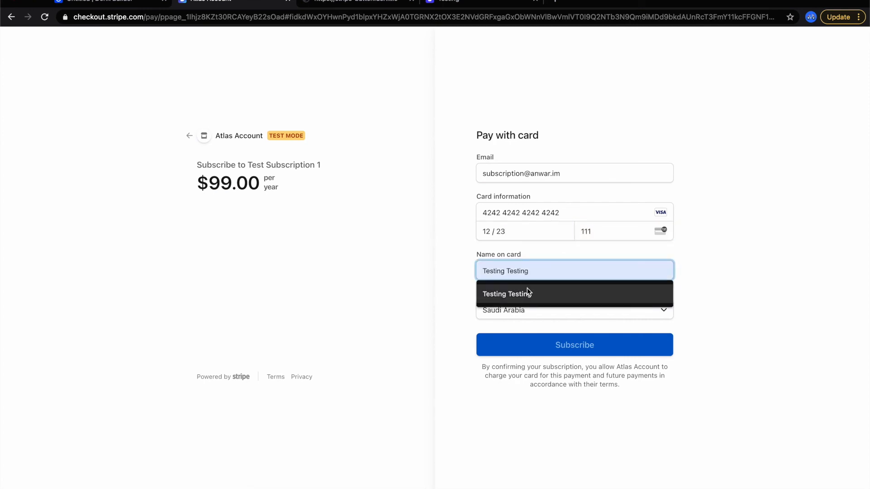
pyautogui.click(573, 344)
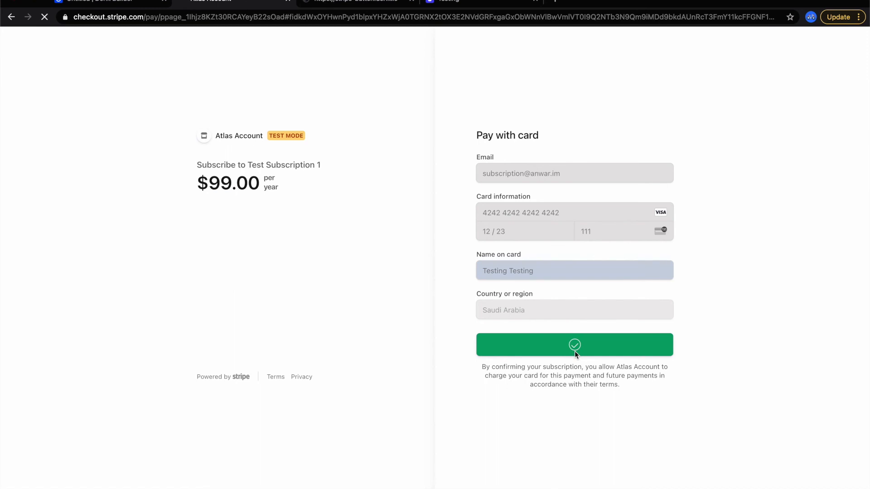
pyautogui.click(574, 344)
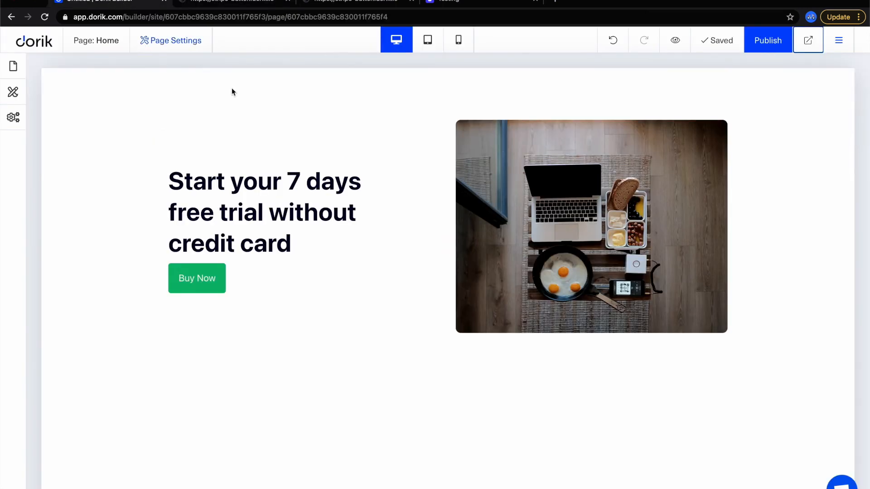
# Step: Open the succeeded $99.00 subscription payment from Stripe's Payments list
pyautogui.click(441, 365)
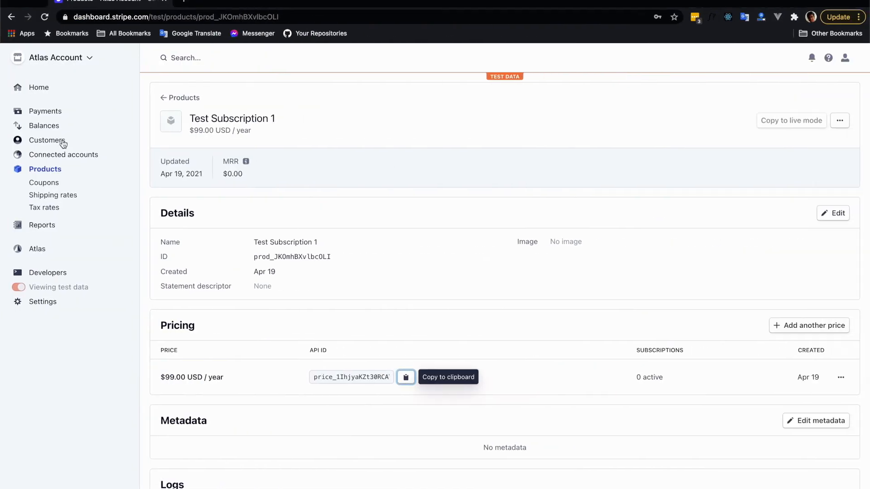
pyautogui.click(45, 111)
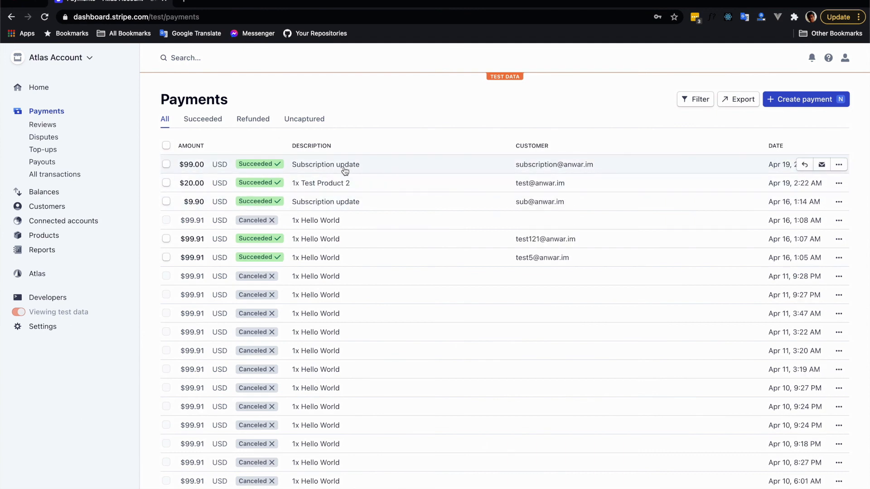
pyautogui.moveTo(554, 165)
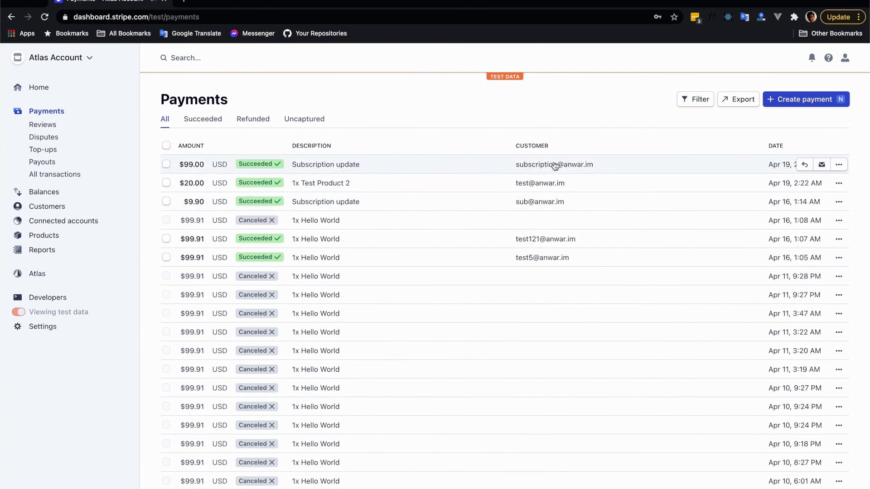
pyautogui.moveTo(315, 168)
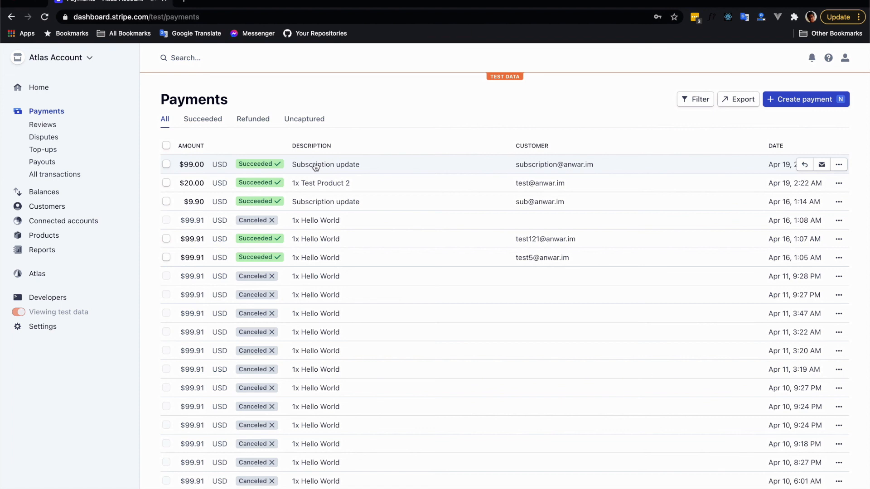
pyautogui.click(326, 164)
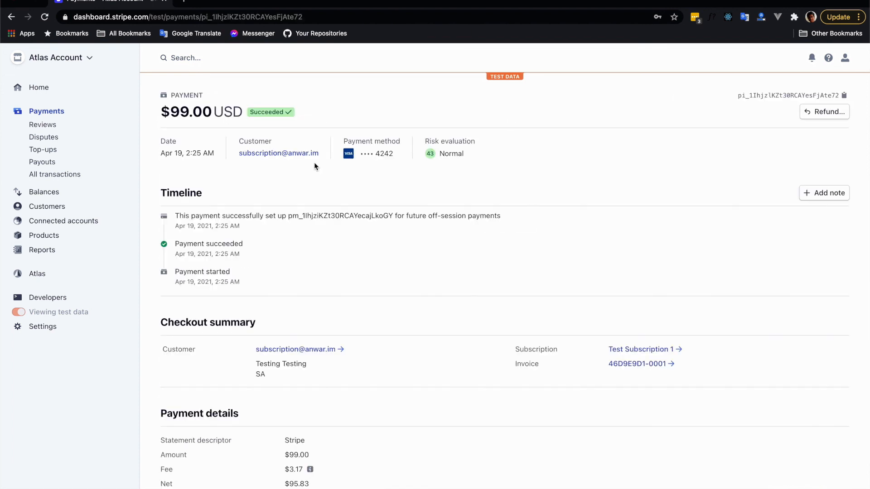
pyautogui.moveTo(413, 262)
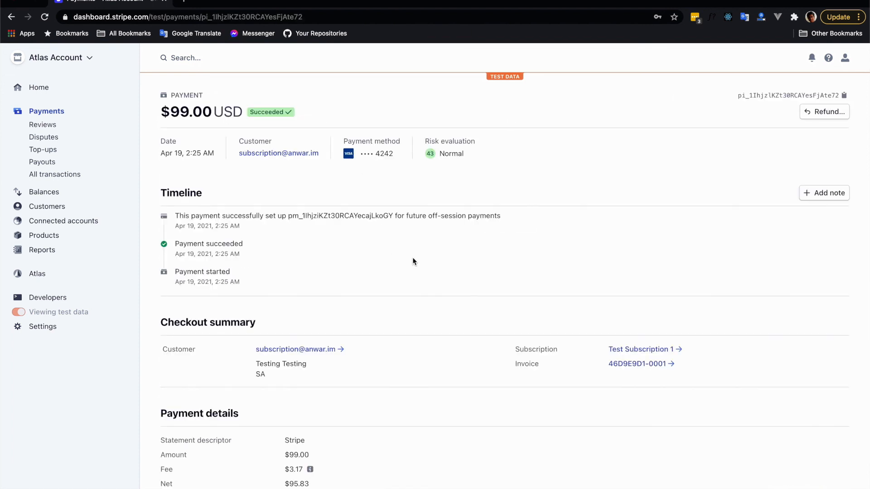